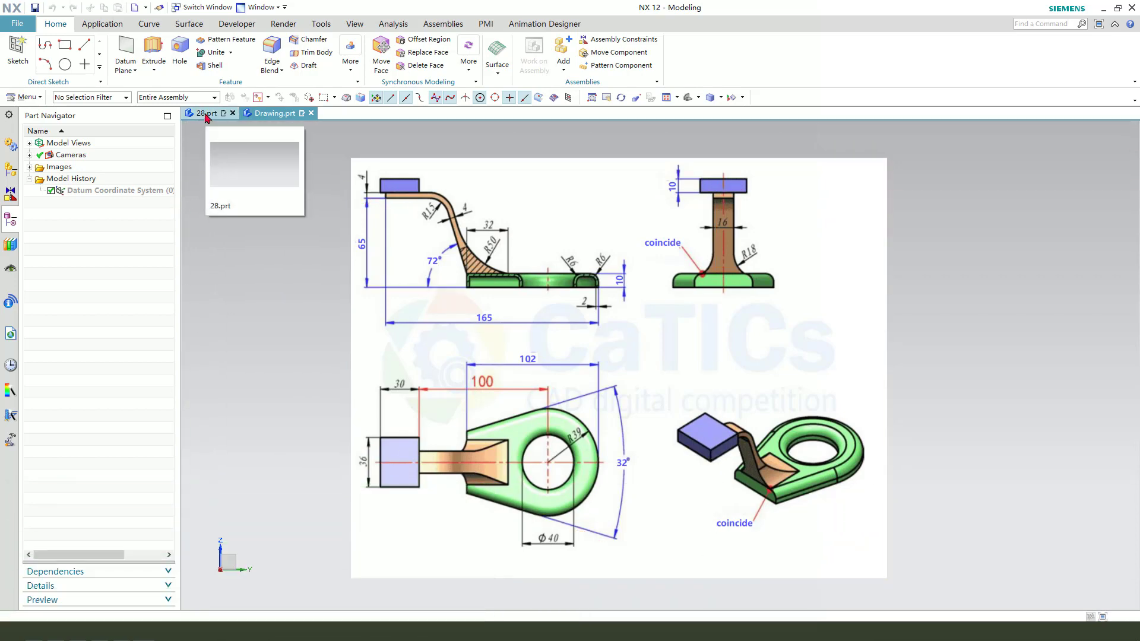
Switch to the 28.prt part model to begin sketching on its base plane
click(201, 112)
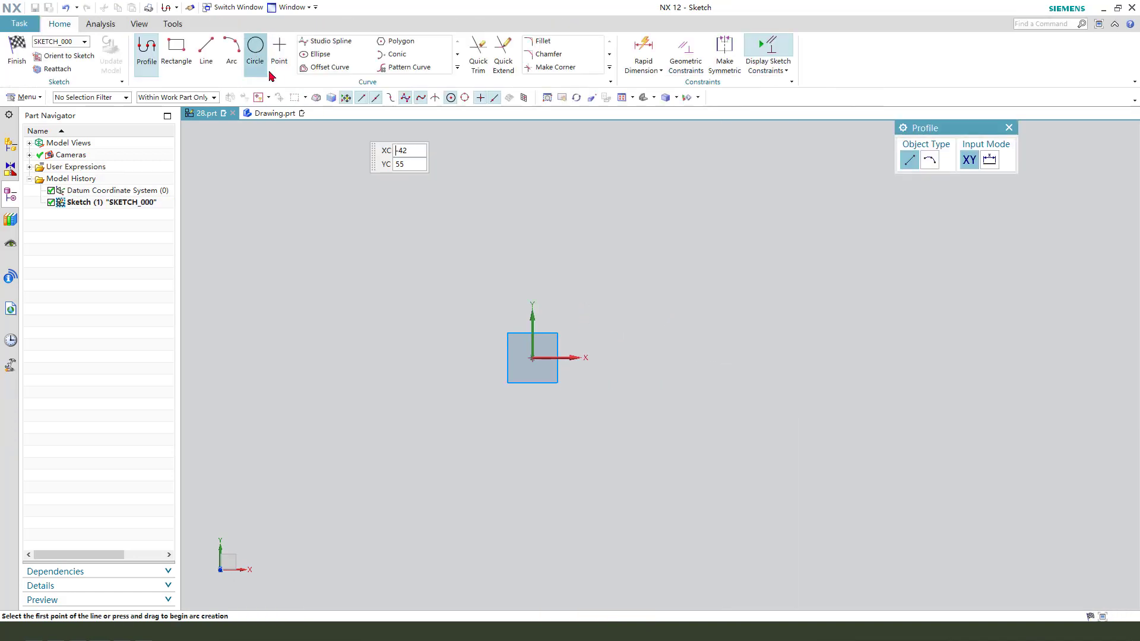
Draw a circle at the origin and set its diameter
click(254, 46)
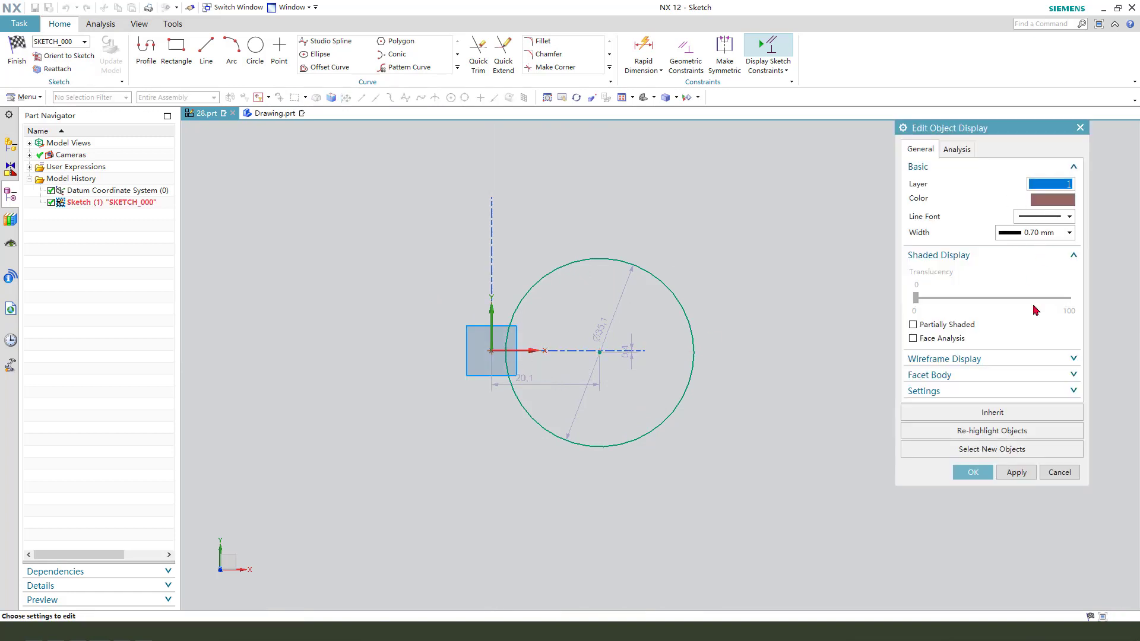
click(973, 471)
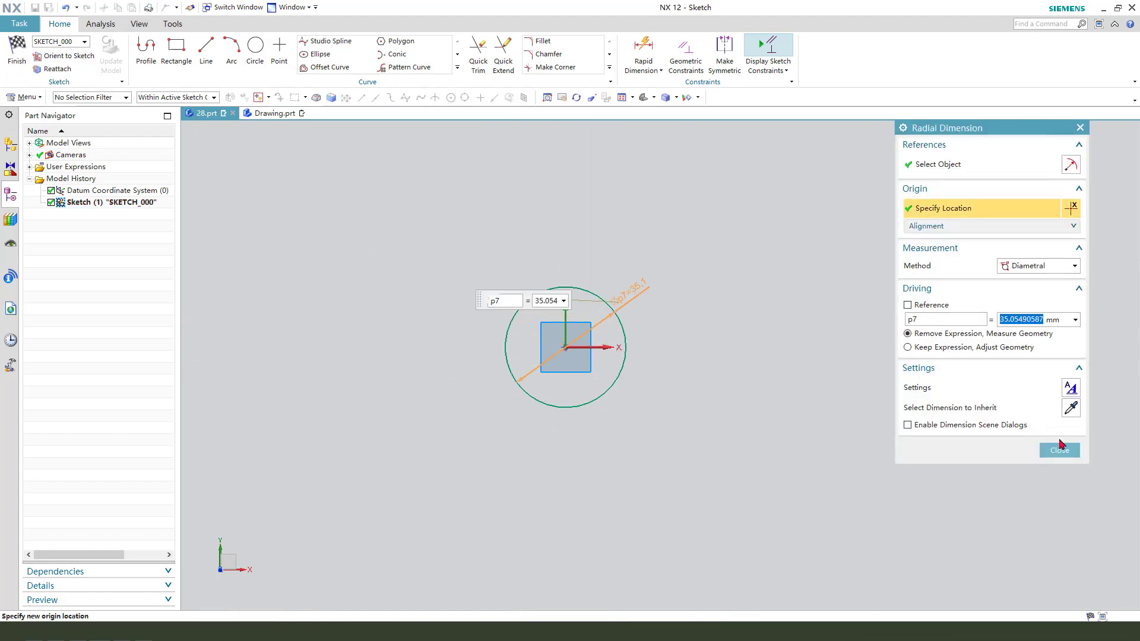
click(1059, 449)
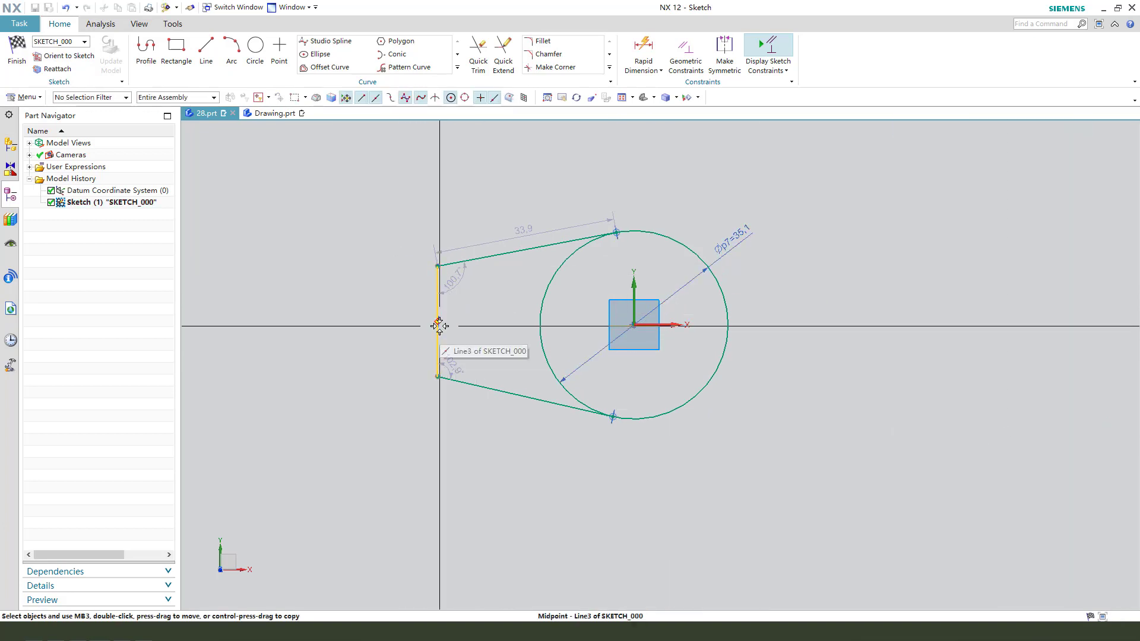
Centre the left line's midpoint on the X axis, set the tangent-line angle to 32° and the diameter to 78 mm
click(676, 325)
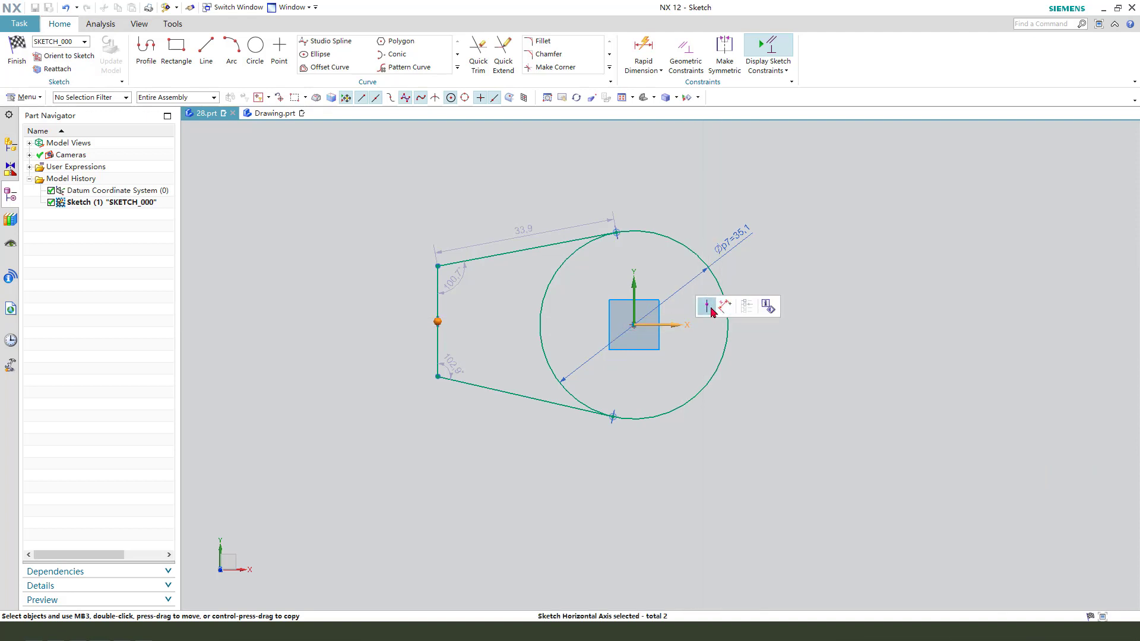
click(699, 306)
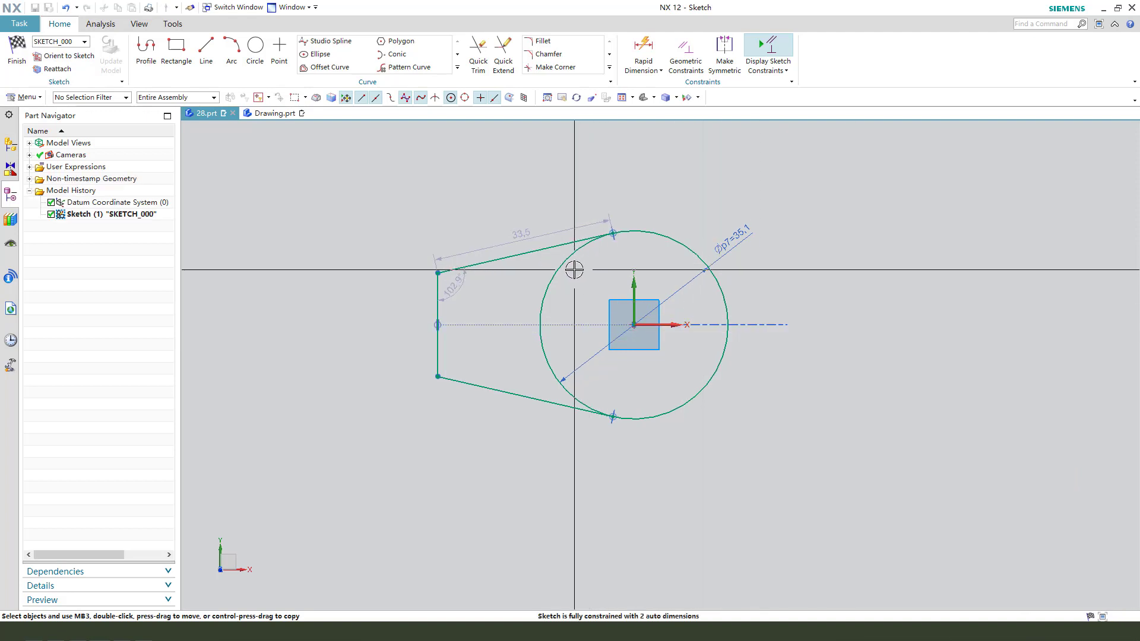
click(524, 250)
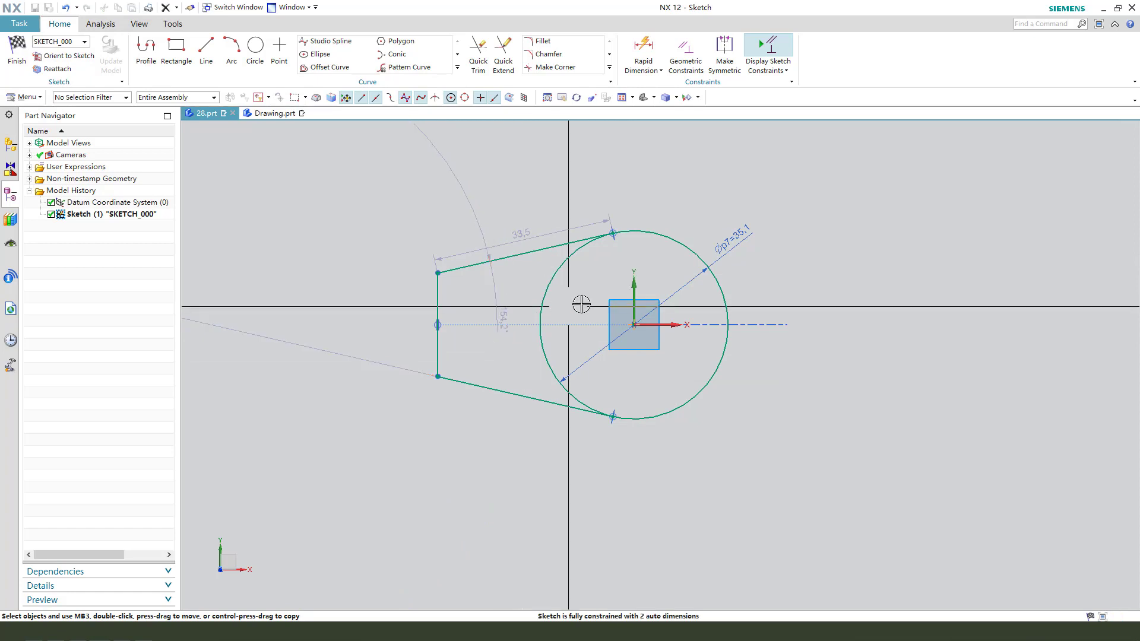
click(643, 52)
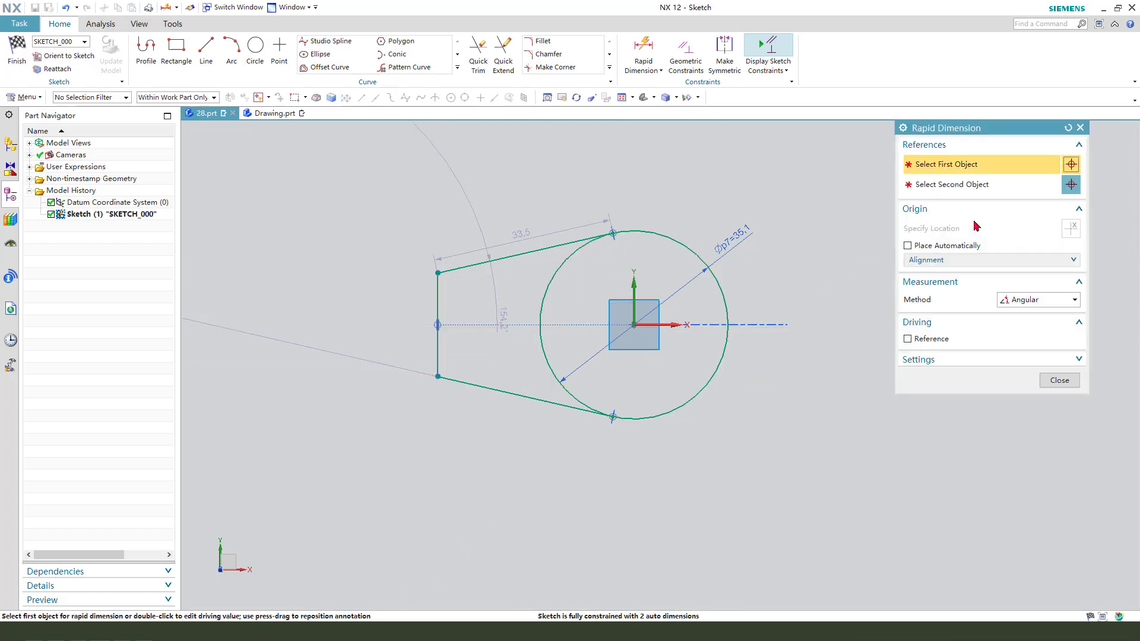
click(524, 397)
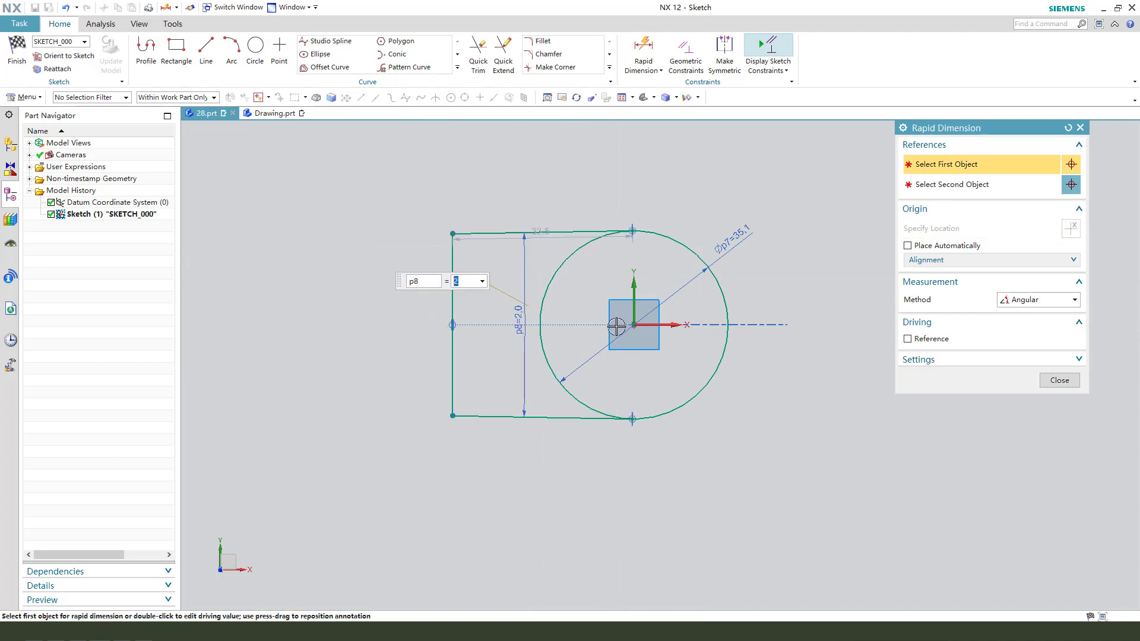
text(32)
text(39*2)
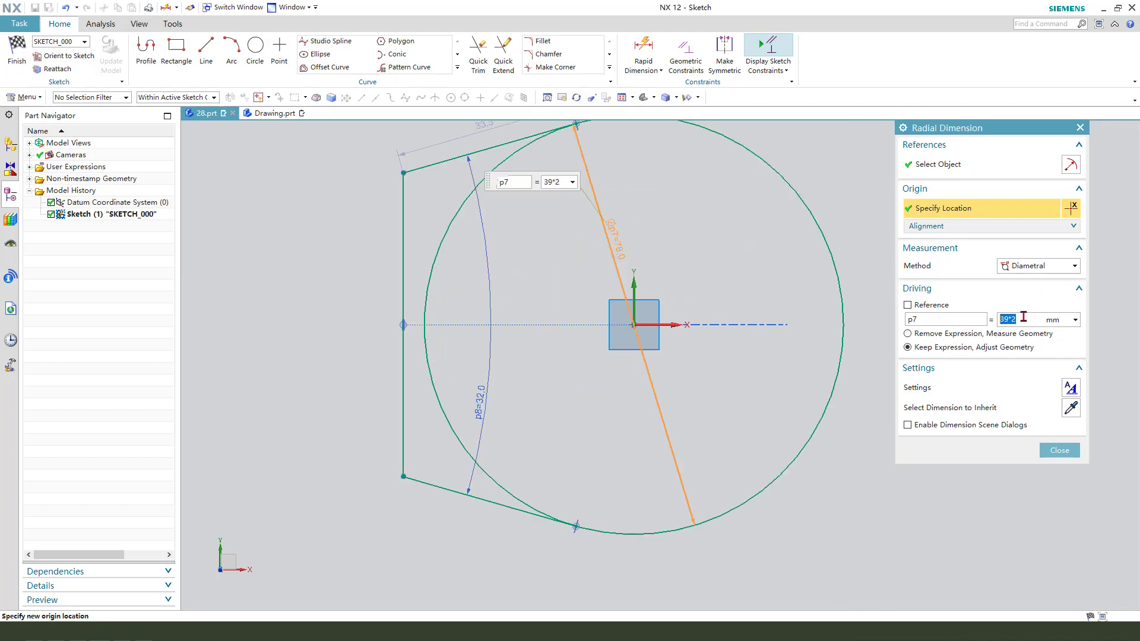
click(1058, 450)
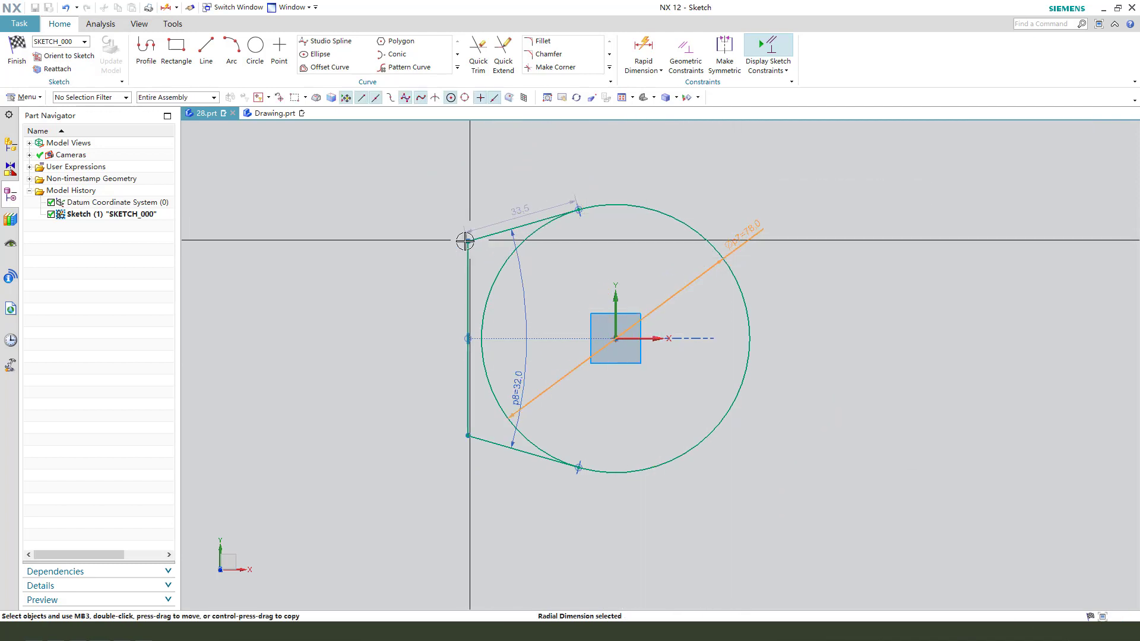
Add the 102 mm overall horizontal length dimension
click(642, 55)
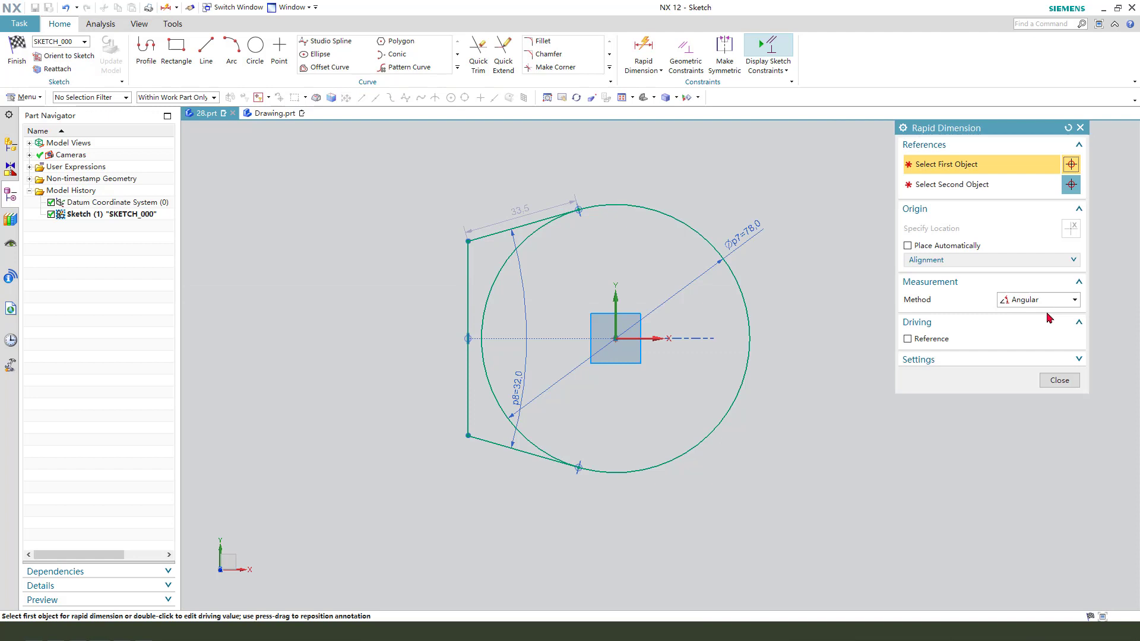
click(467, 328)
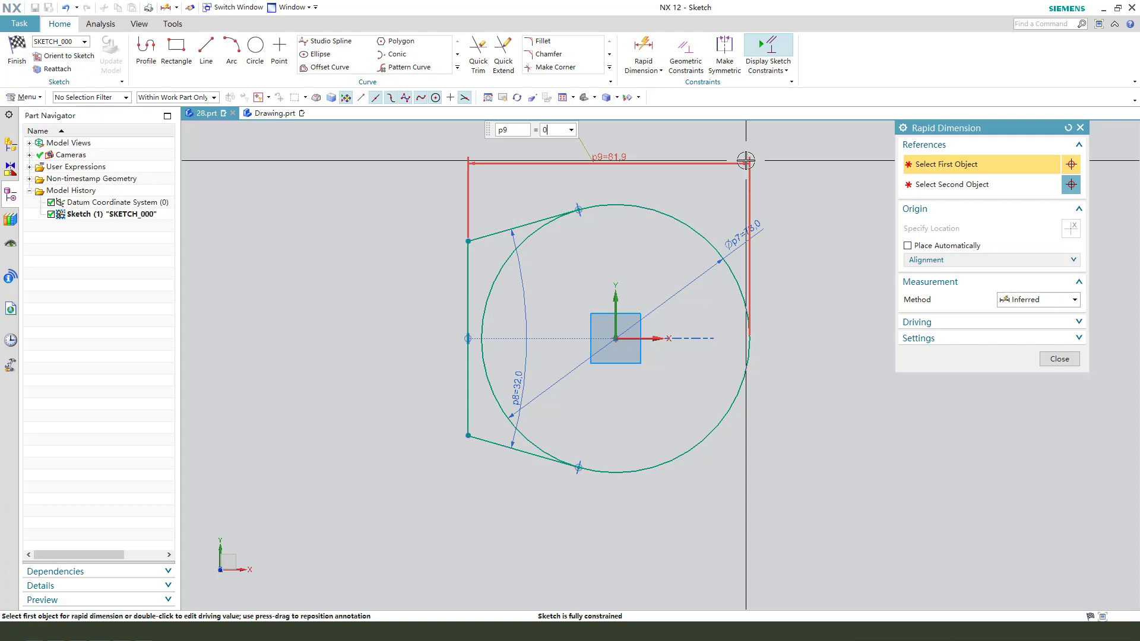
text(10)
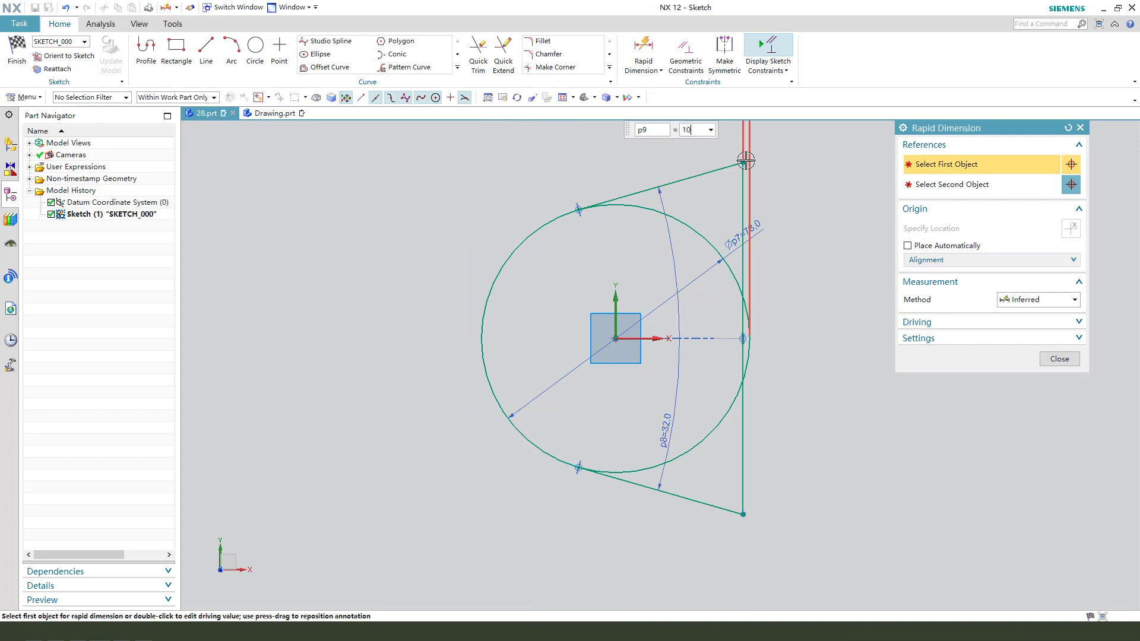
click(743, 161)
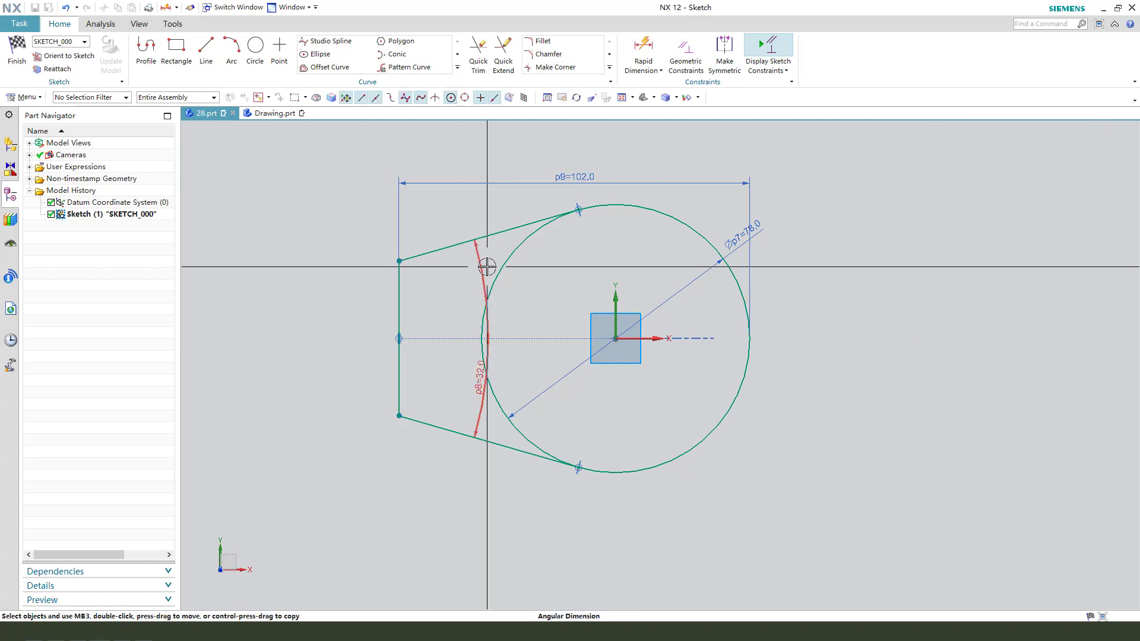
Finish the sketch and extrude the profile 10 mm into a plate with a through hole
click(254, 47)
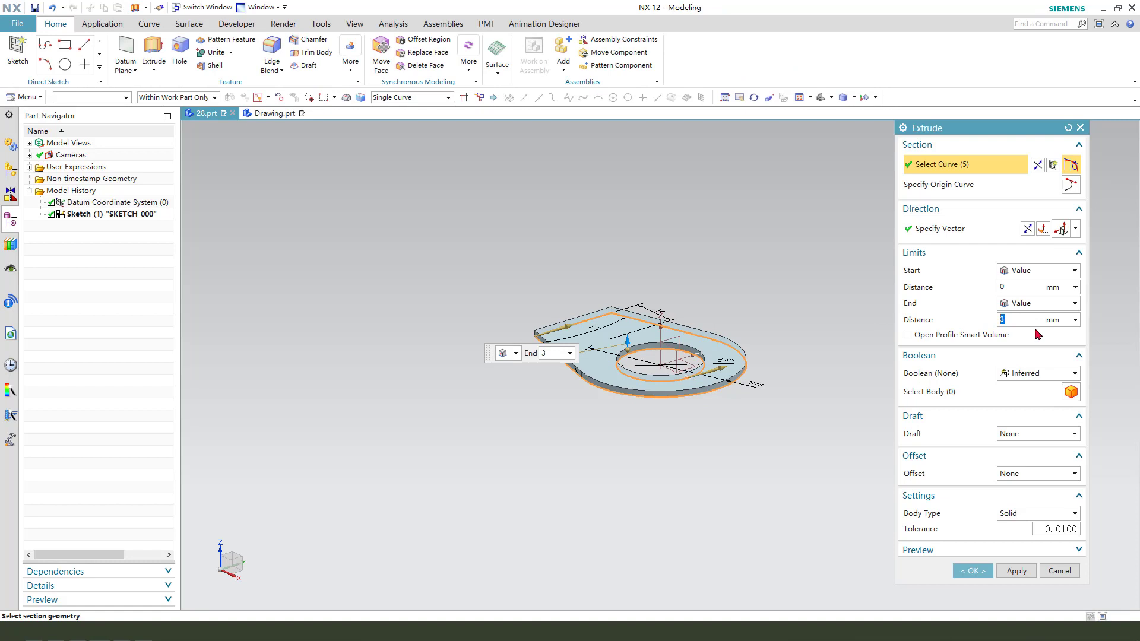
text(10)
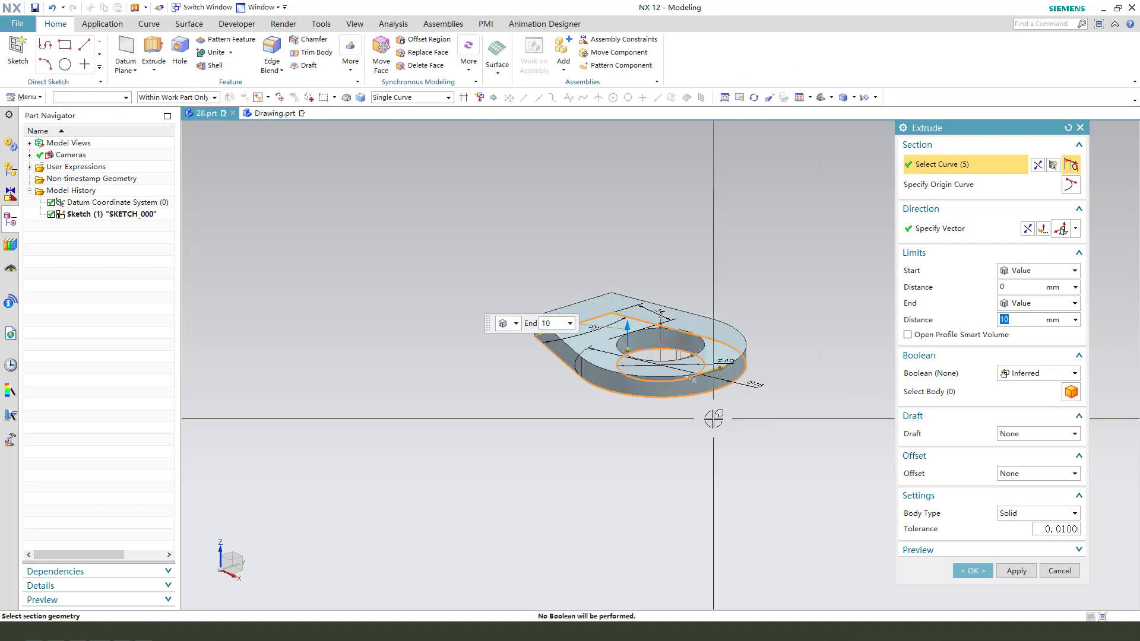
click(972, 571)
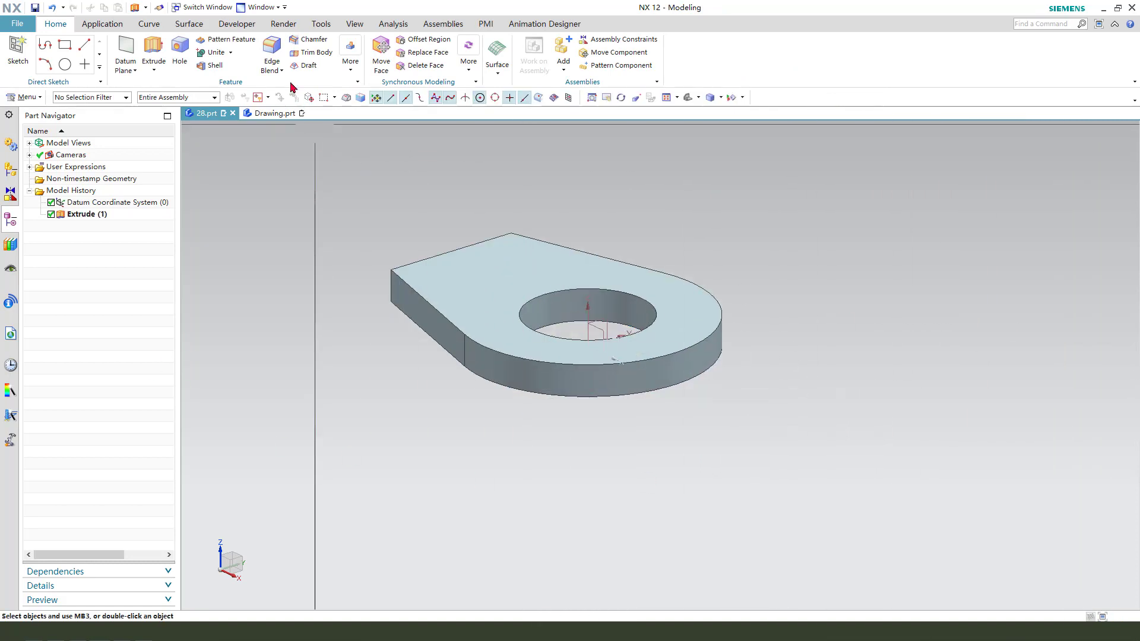
Edge Blend the plate's top outline and hole edges with a 3 mm radius
click(282, 70)
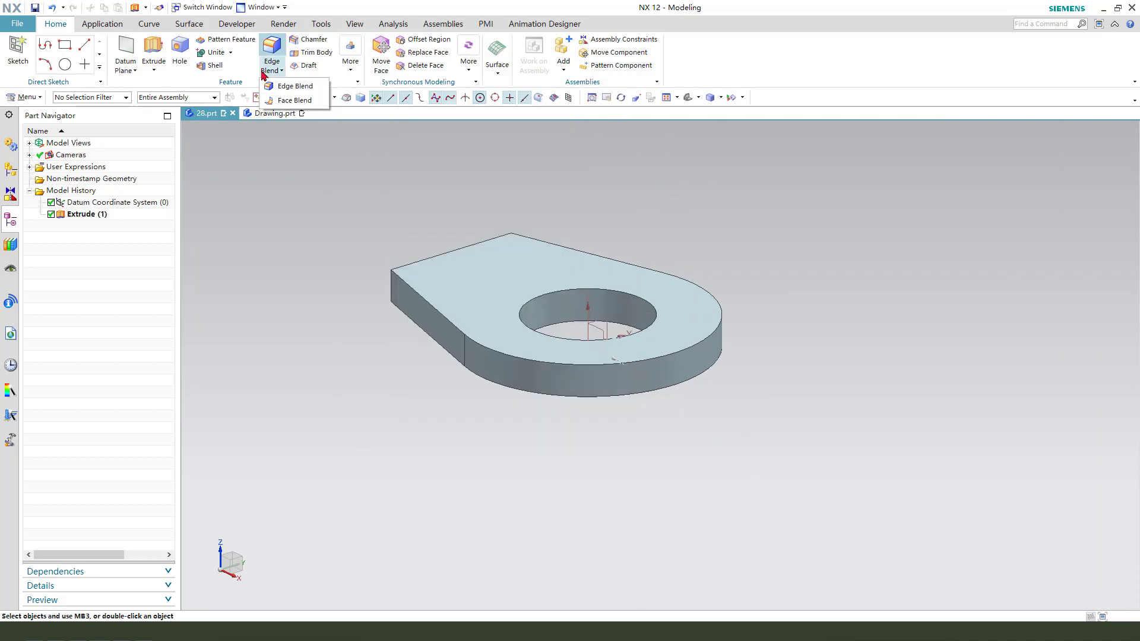
click(293, 85)
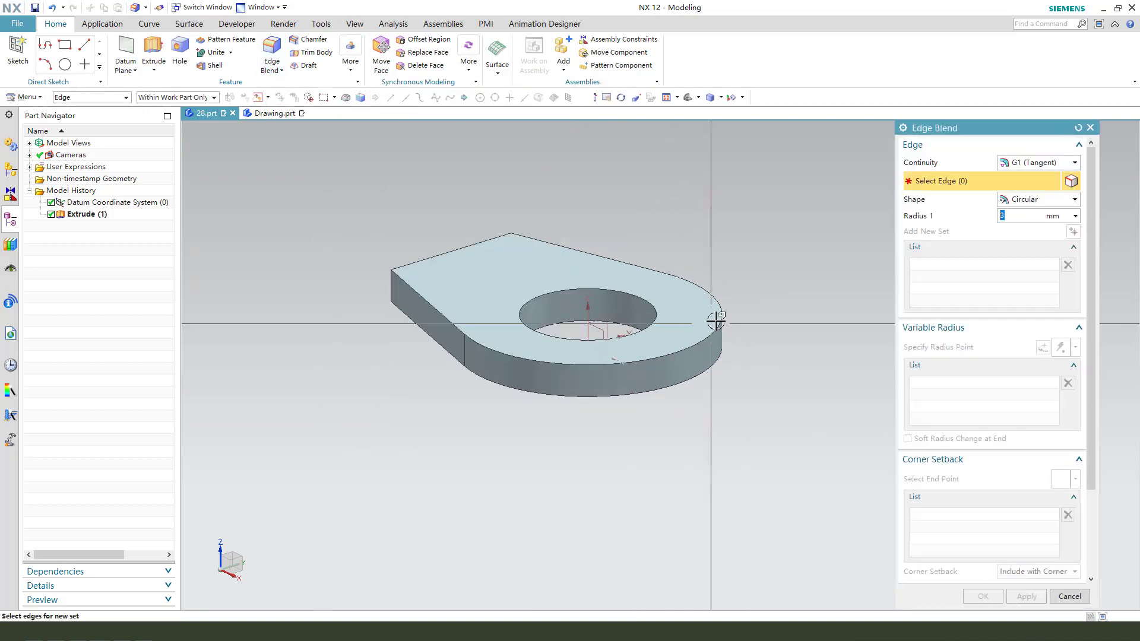
click(716, 316)
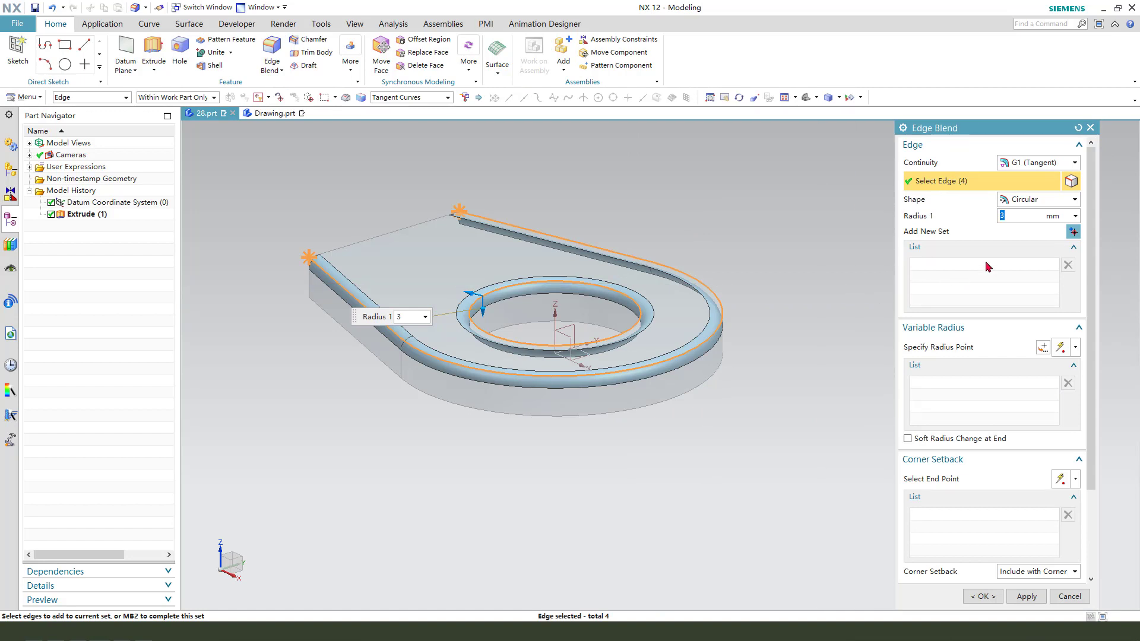
click(981, 596)
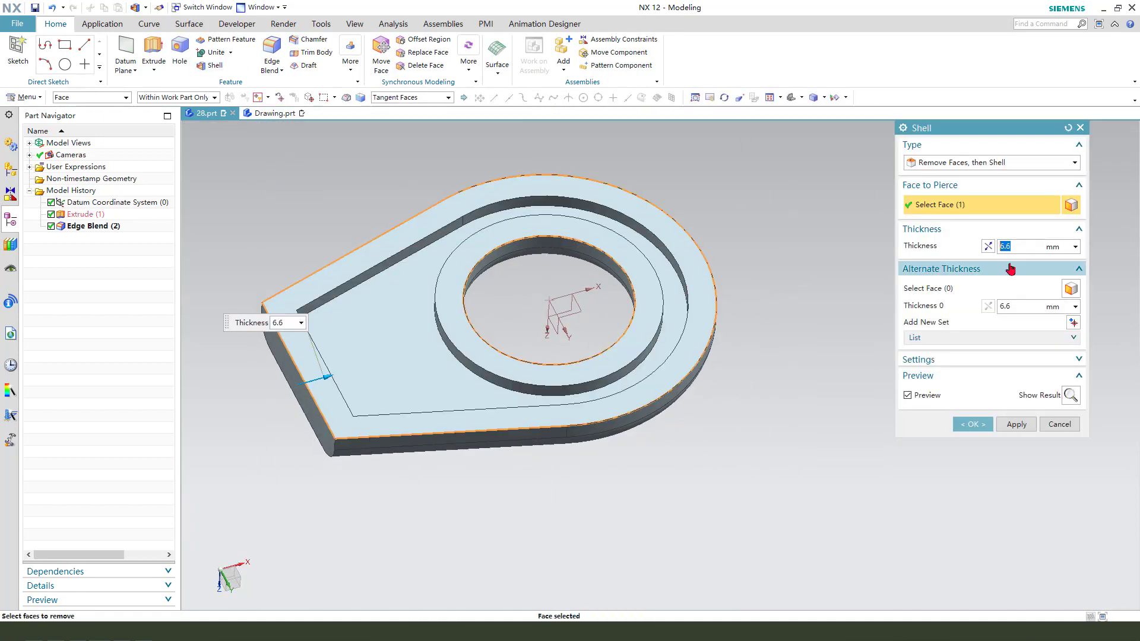
Shell the plate, inspect it, and begin a new sketch for the arm
click(971, 424)
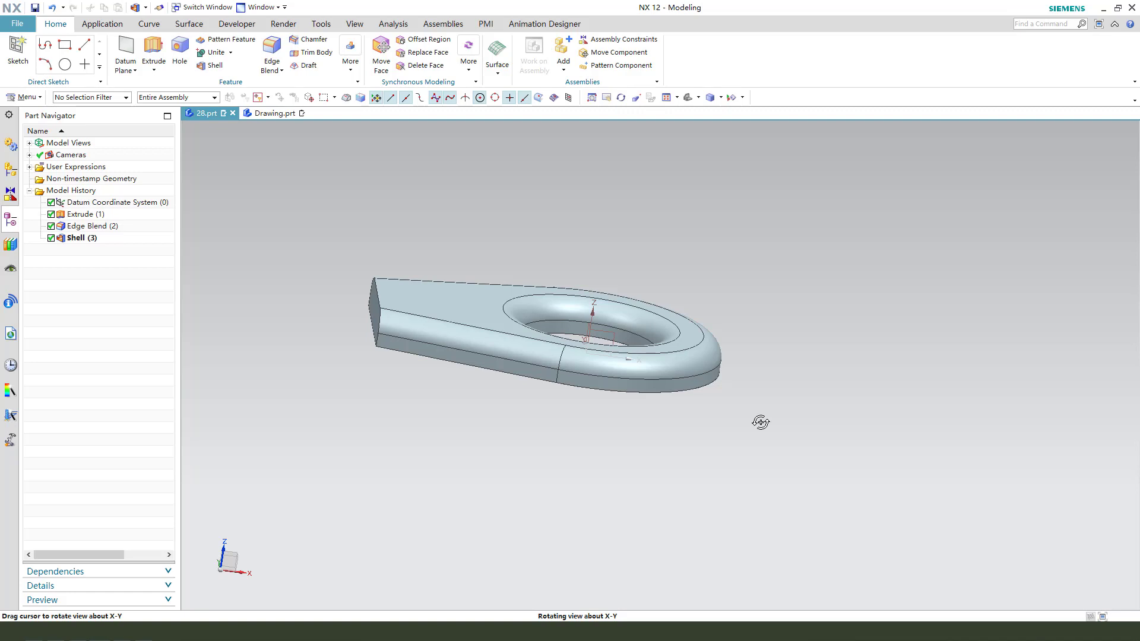
drag(761, 423, 441, 408)
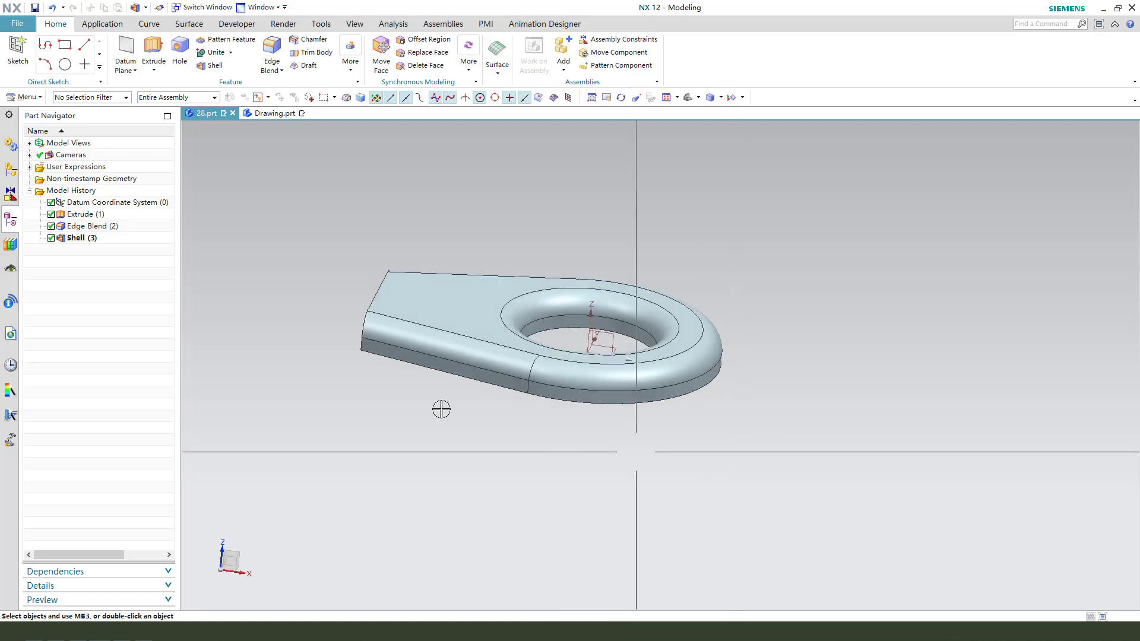
click(153, 54)
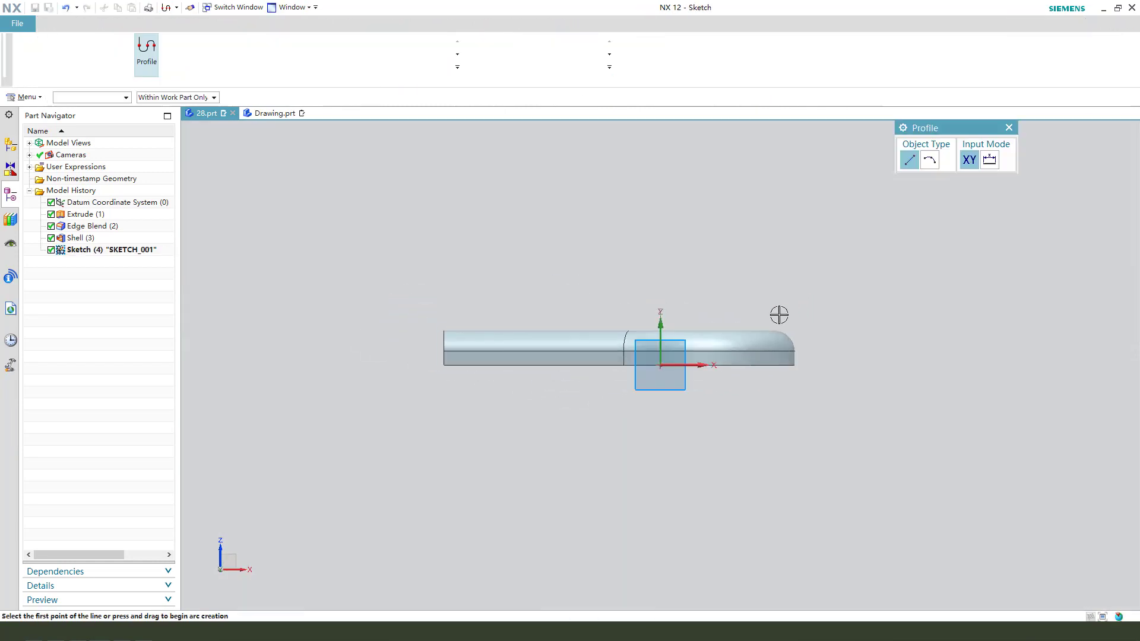
Draw the arm outline with Profile from the plate's left end, bending over with an arc
click(205, 50)
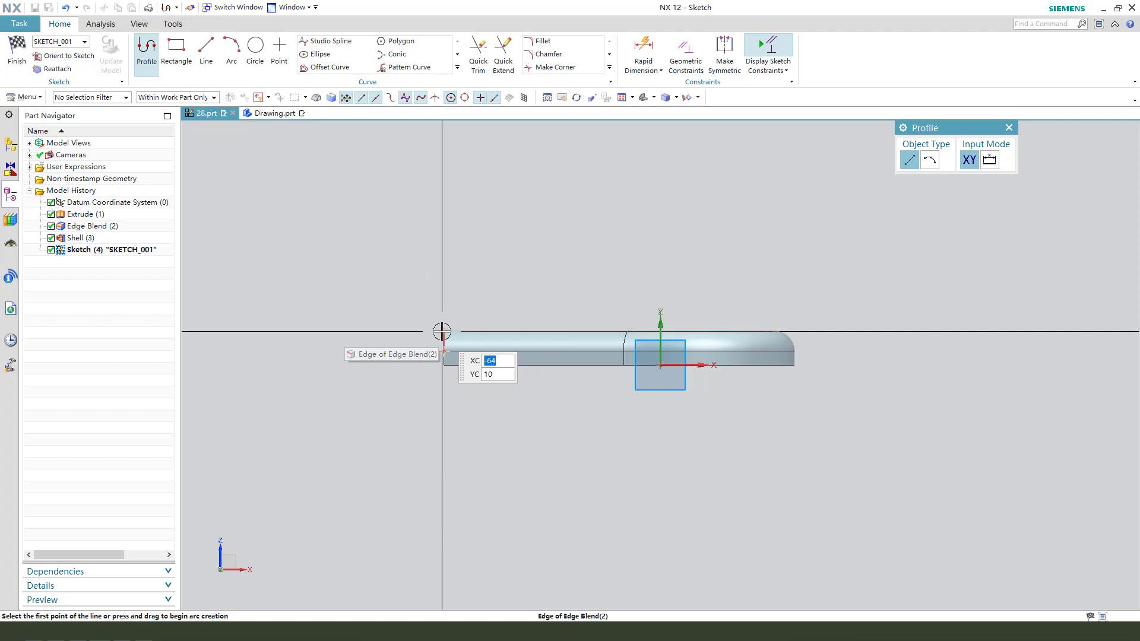
click(441, 332)
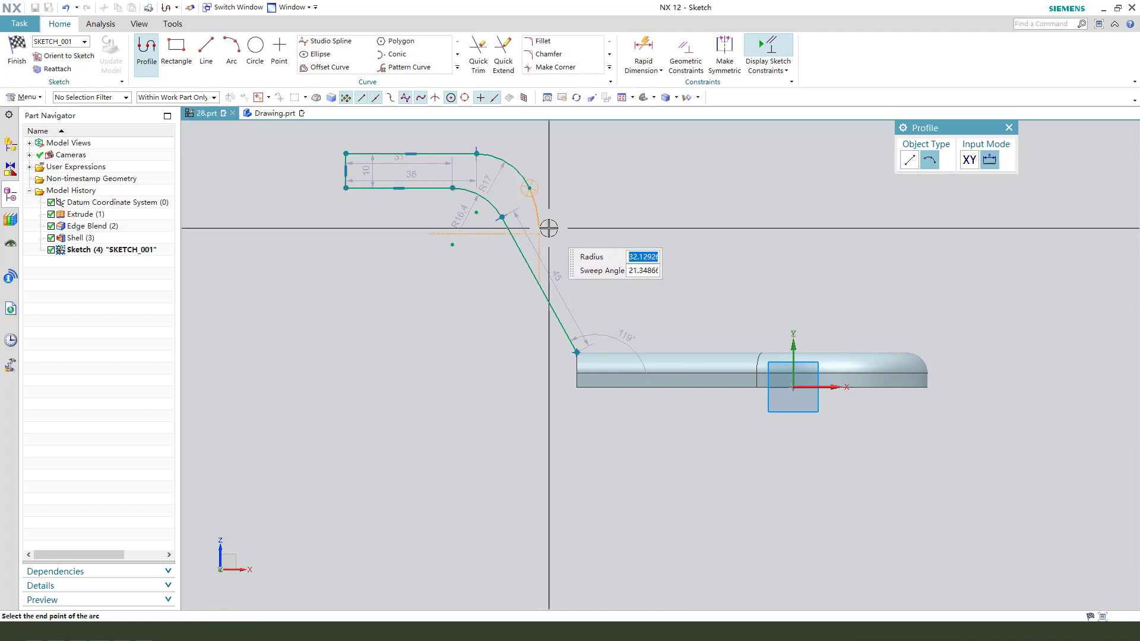
drag(549, 228, 654, 353)
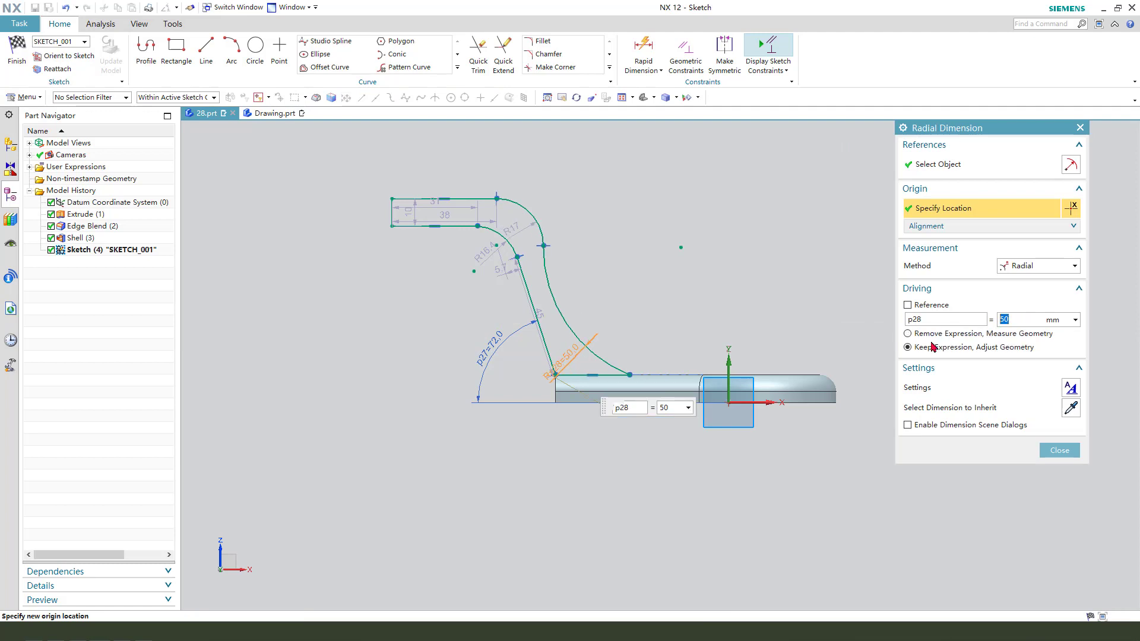
Set the arm's small vertical gap to 4 mm and dimension its 65 mm height from the origin
click(1058, 450)
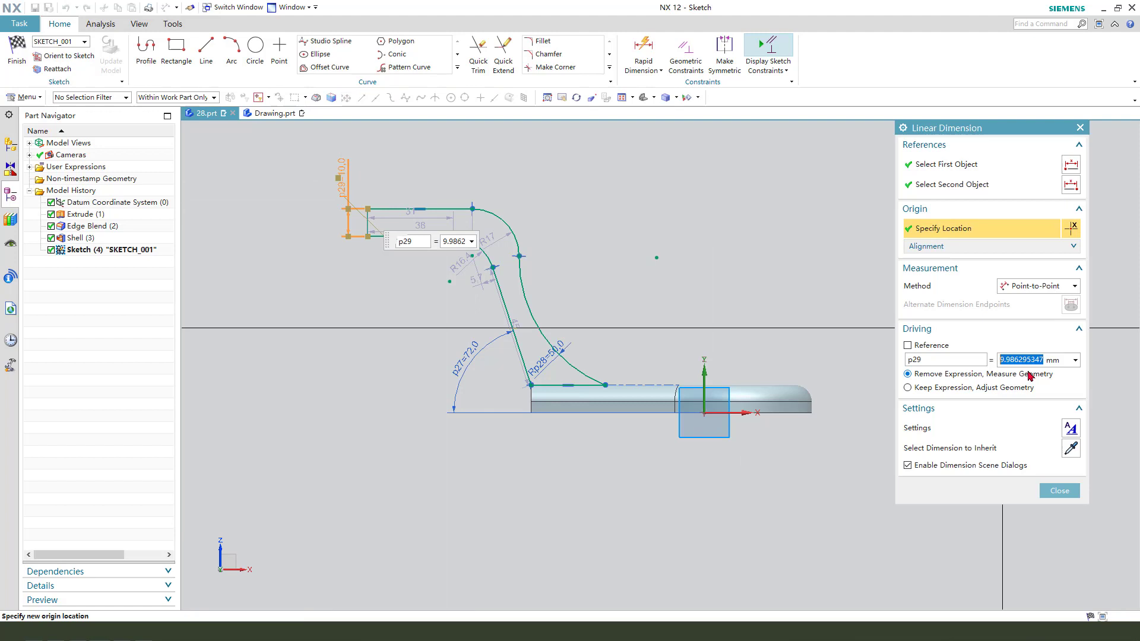
click(1058, 490)
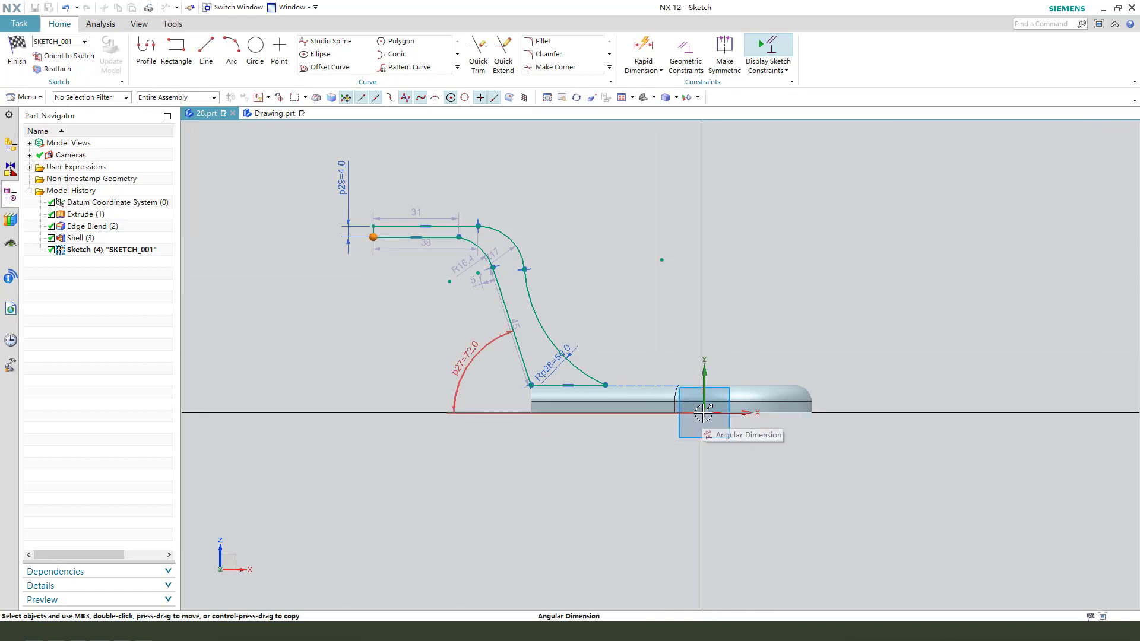
click(716, 413)
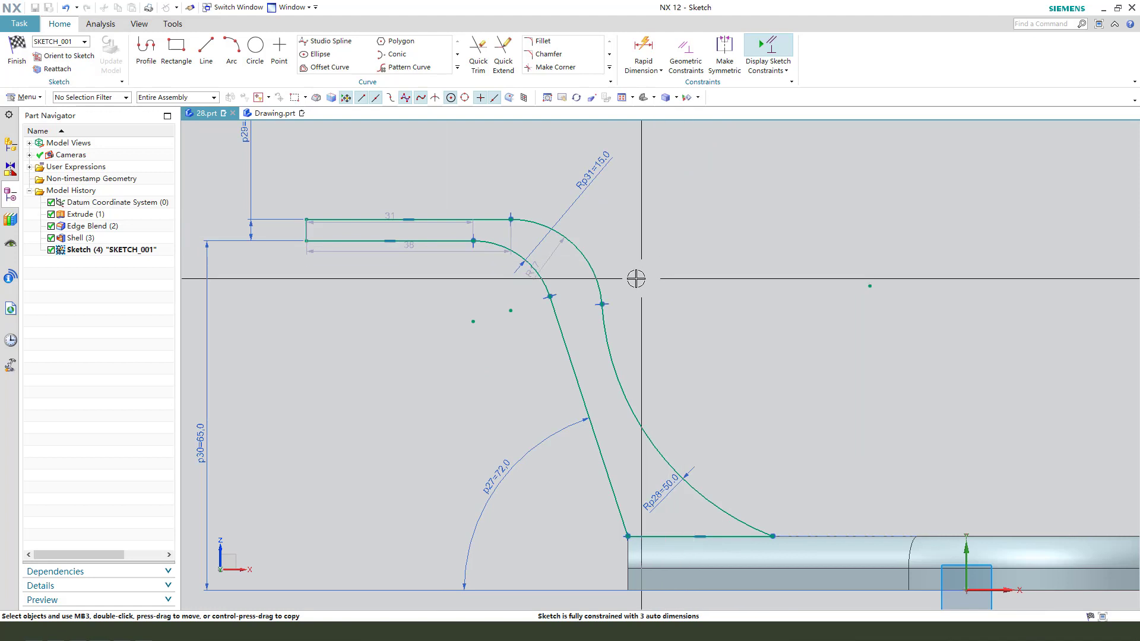
mouse_move(473, 323)
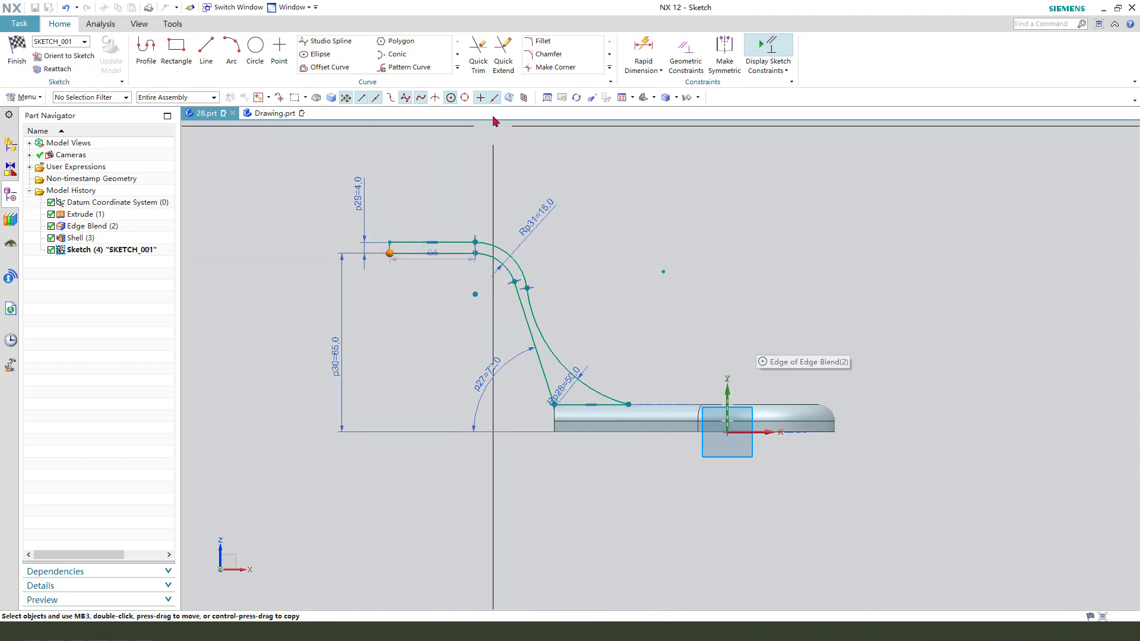
click(456, 77)
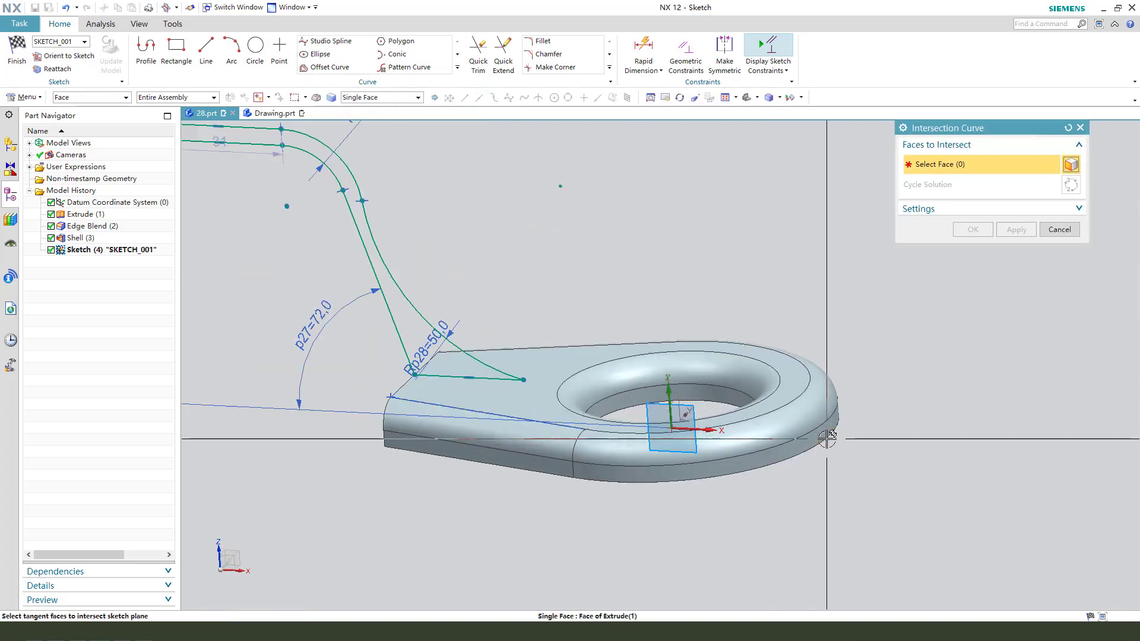
click(727, 436)
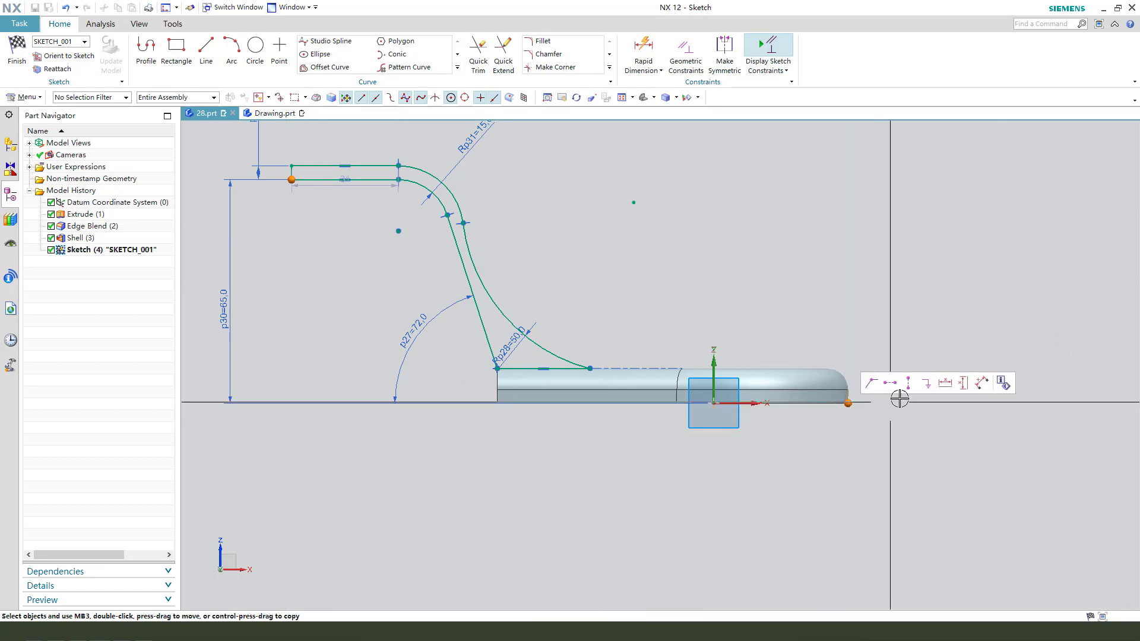
mouse_move(944, 384)
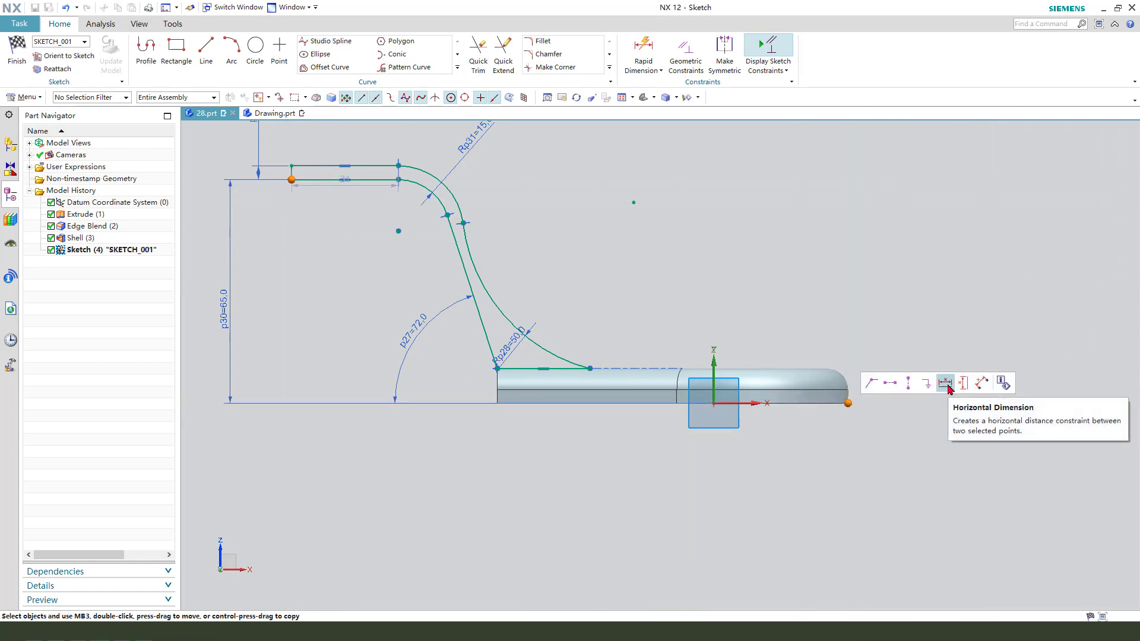
Set the 165 mm overall horizontal length; a tangent constraint attempt reports it already exists
click(944, 384)
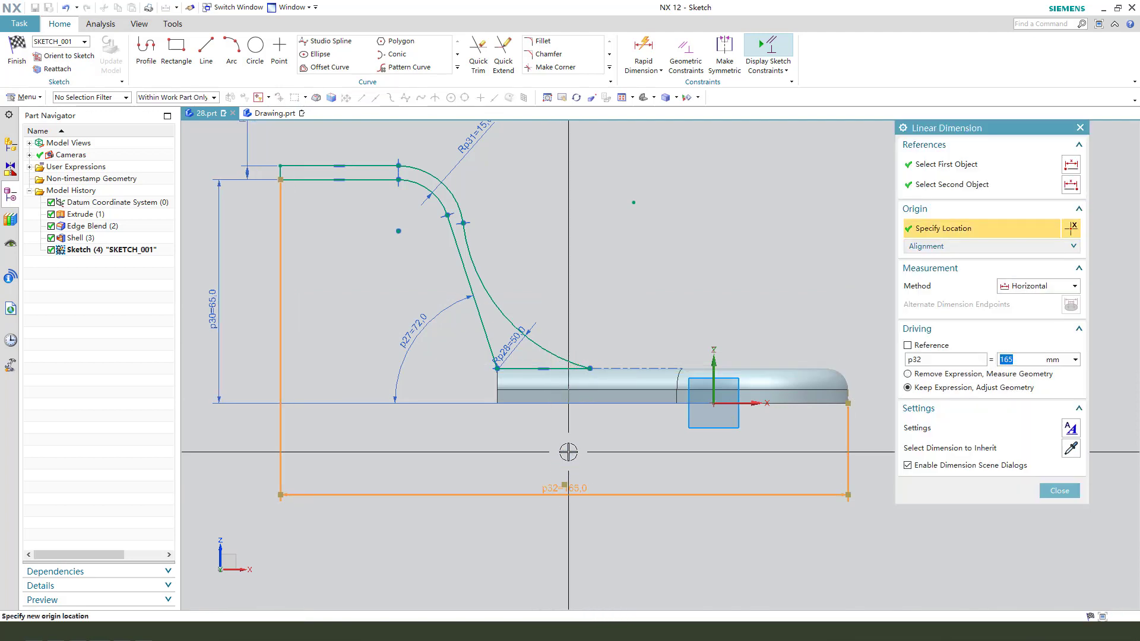
click(1058, 491)
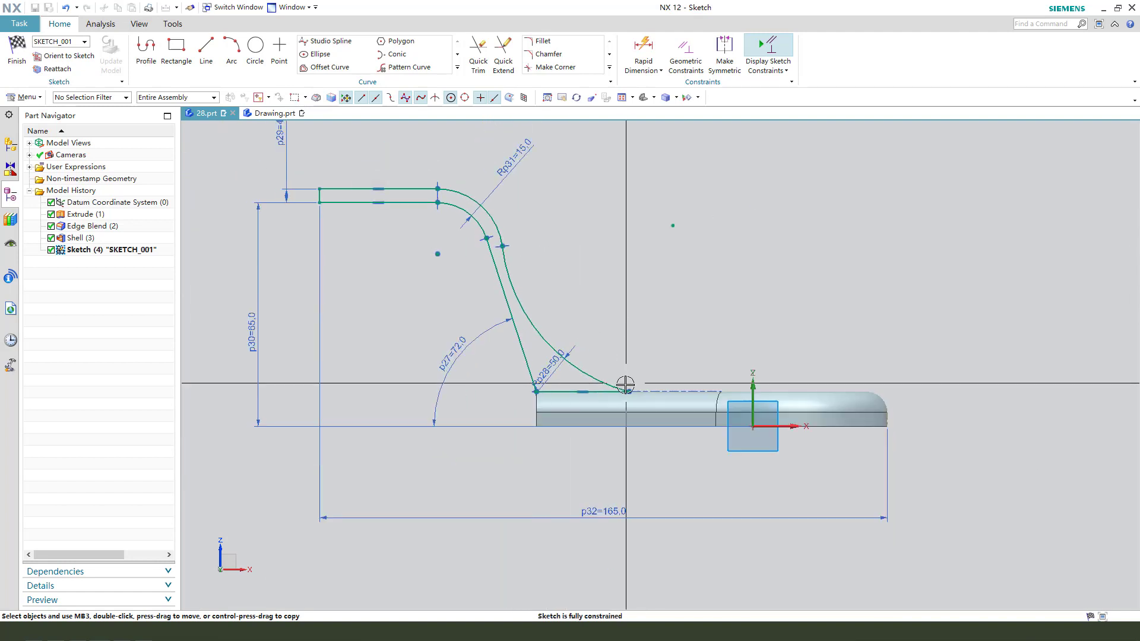
click(684, 51)
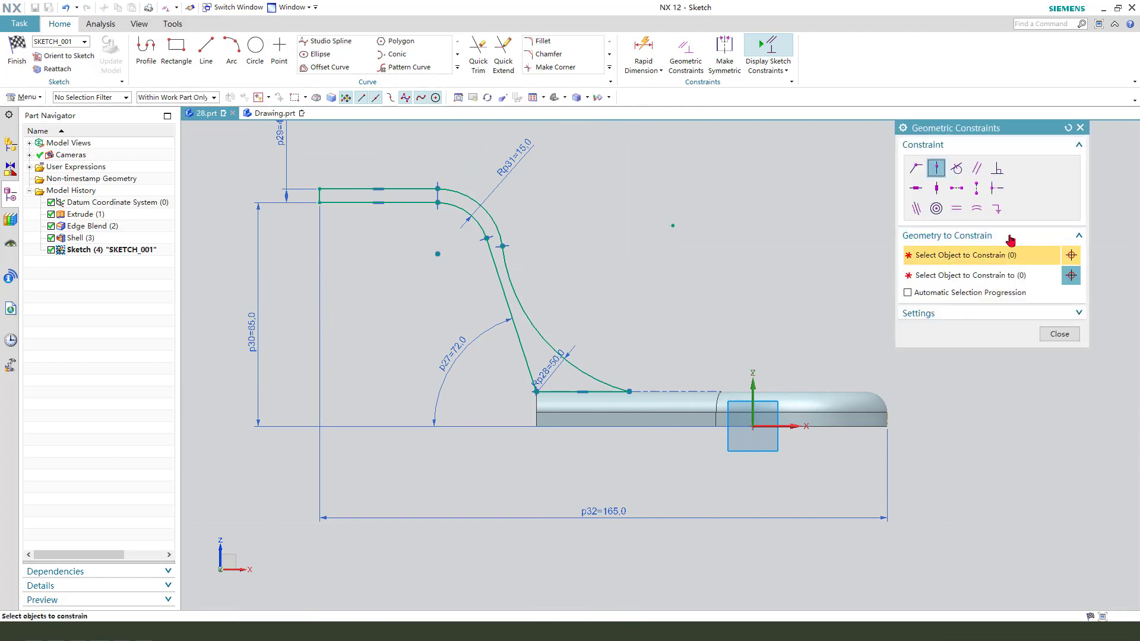
click(513, 278)
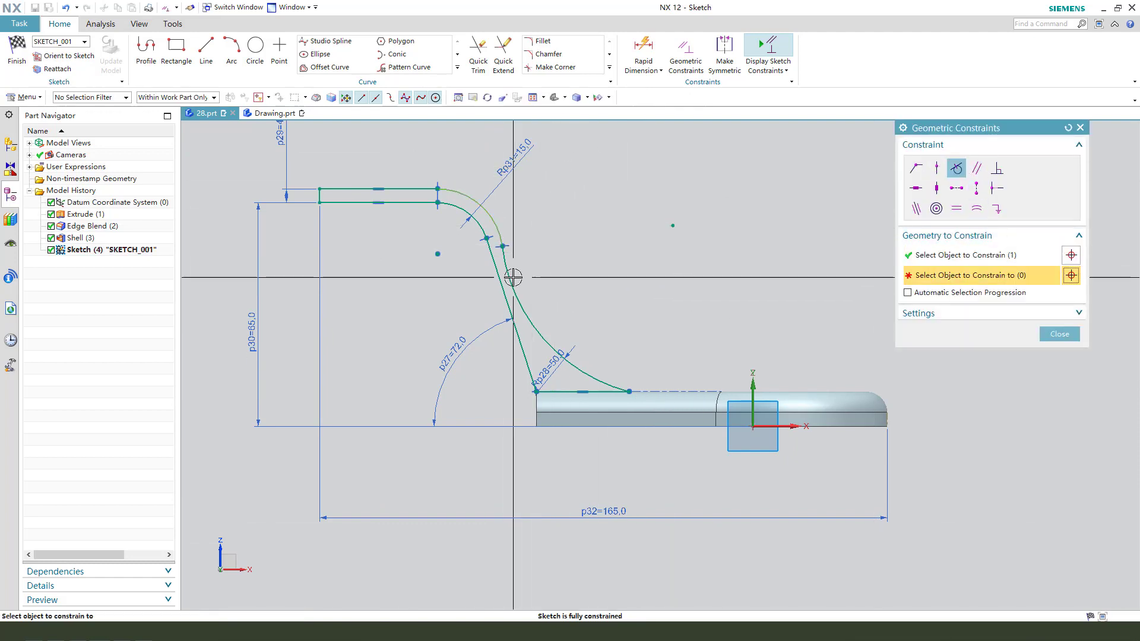
click(513, 278)
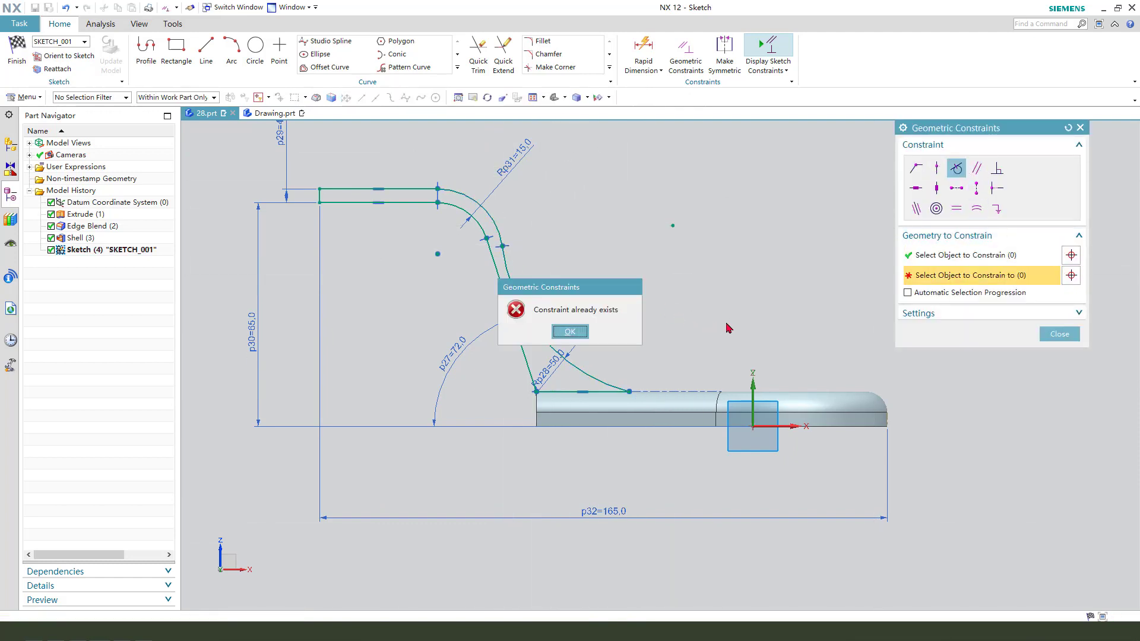
click(569, 331)
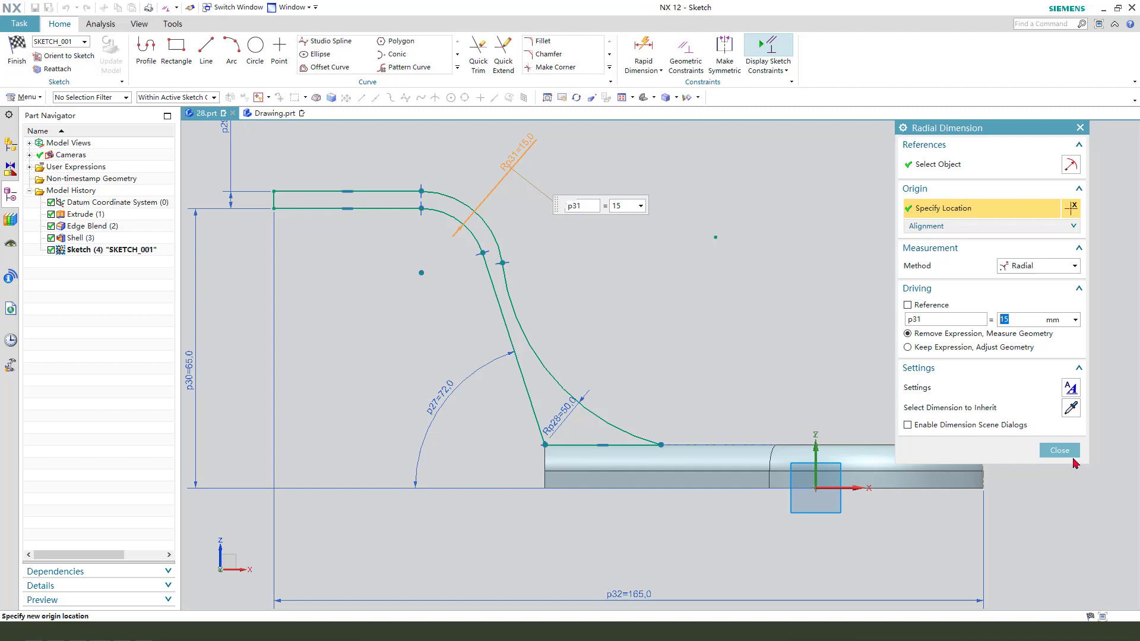
Finish the 15 mm radius, dismiss another existing-constraint warning on the top arc, and undo
click(1058, 449)
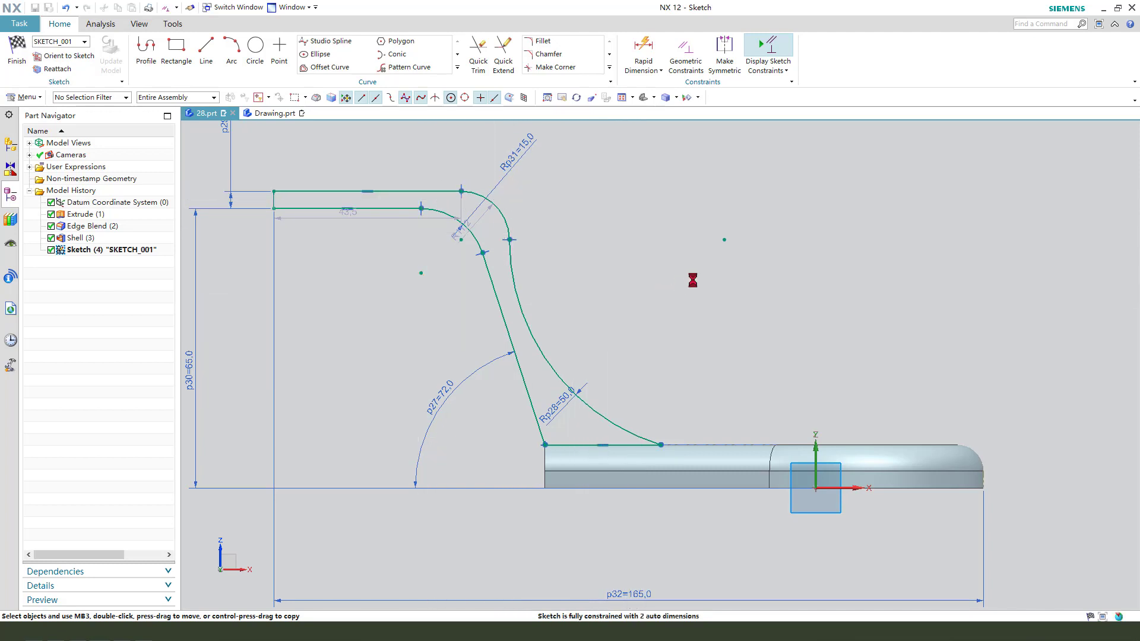
click(684, 55)
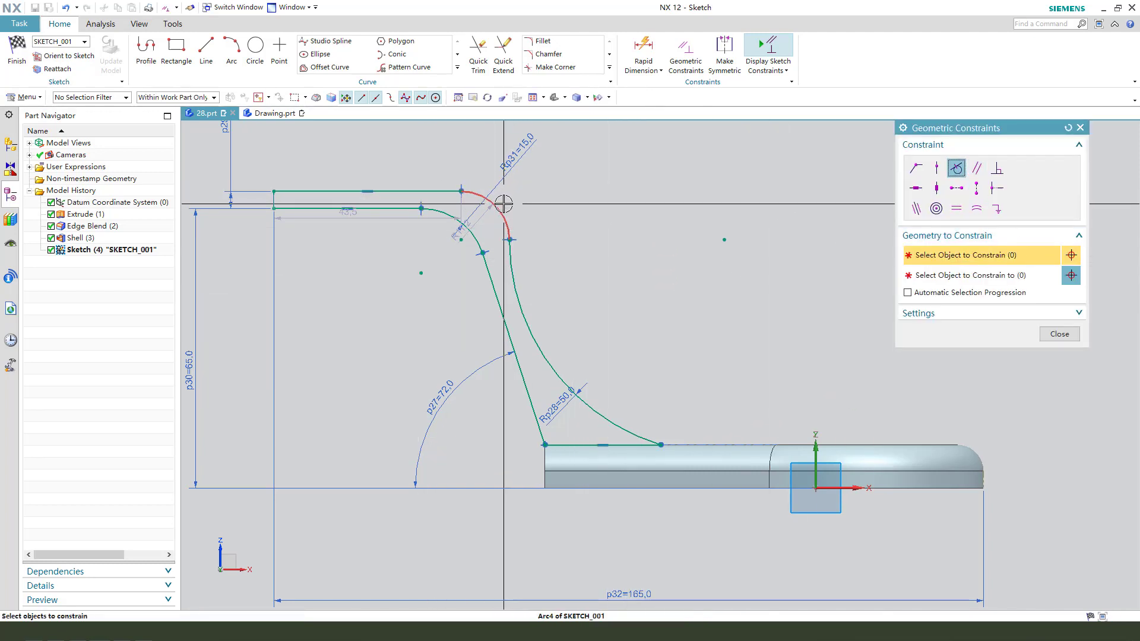
click(504, 204)
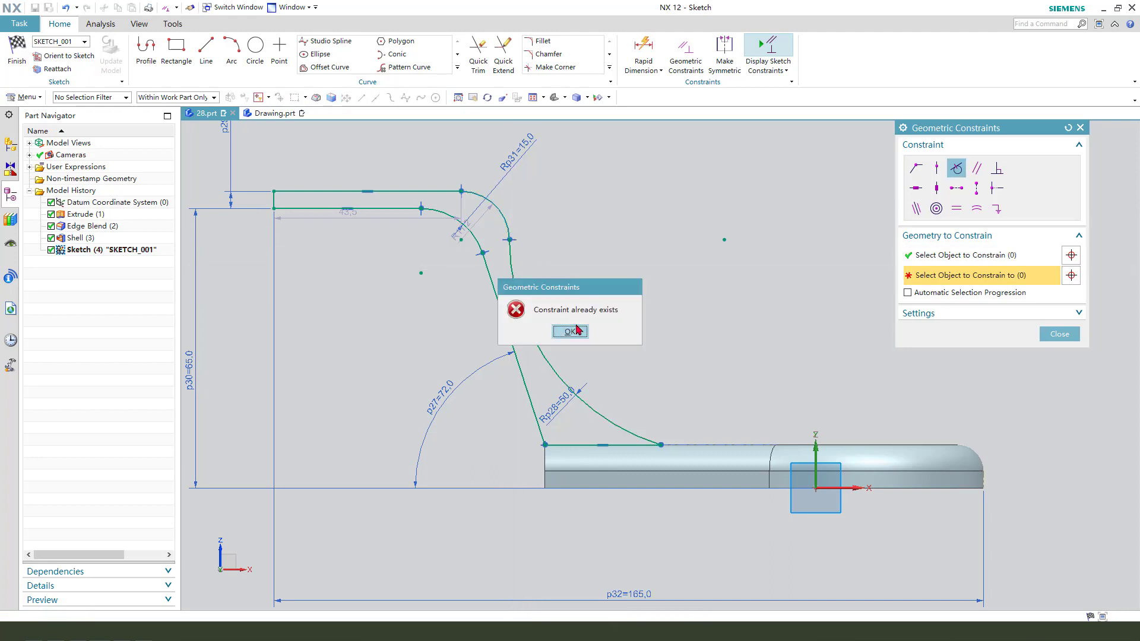
click(569, 331)
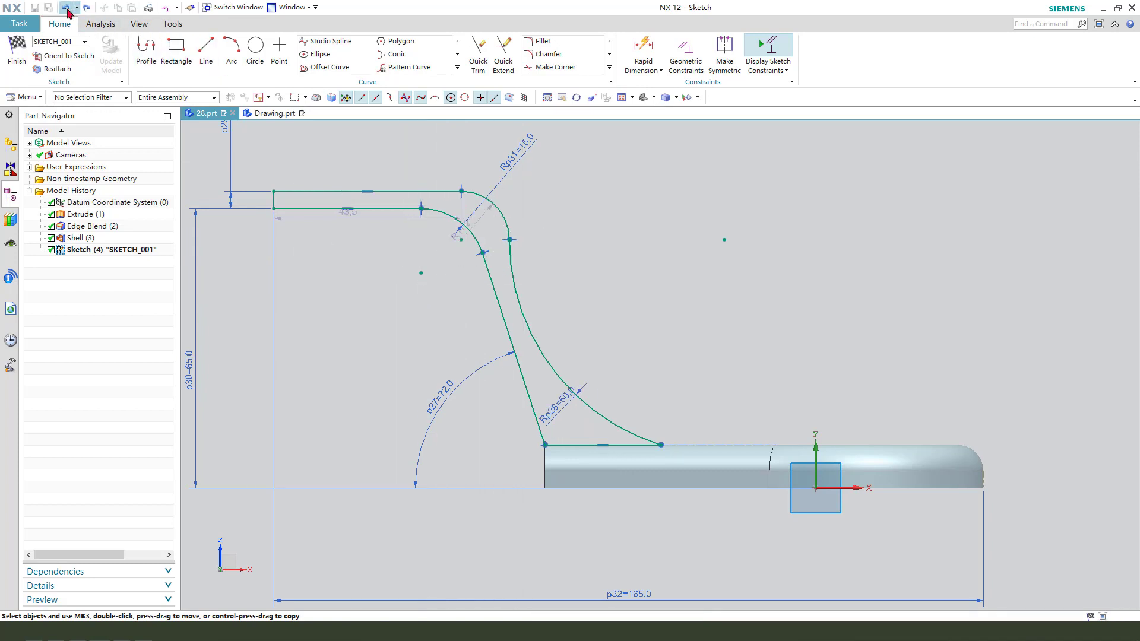
click(66, 7)
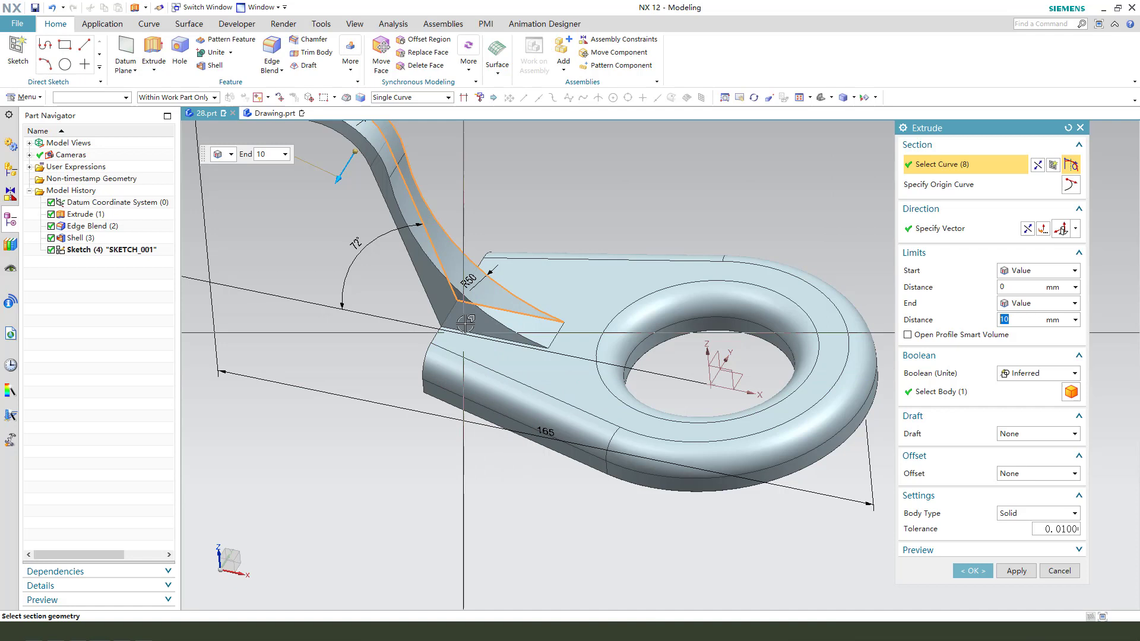
Extrude the arm as a separate body (Boolean None), symmetric 24 mm about the sketch plane
click(1076, 373)
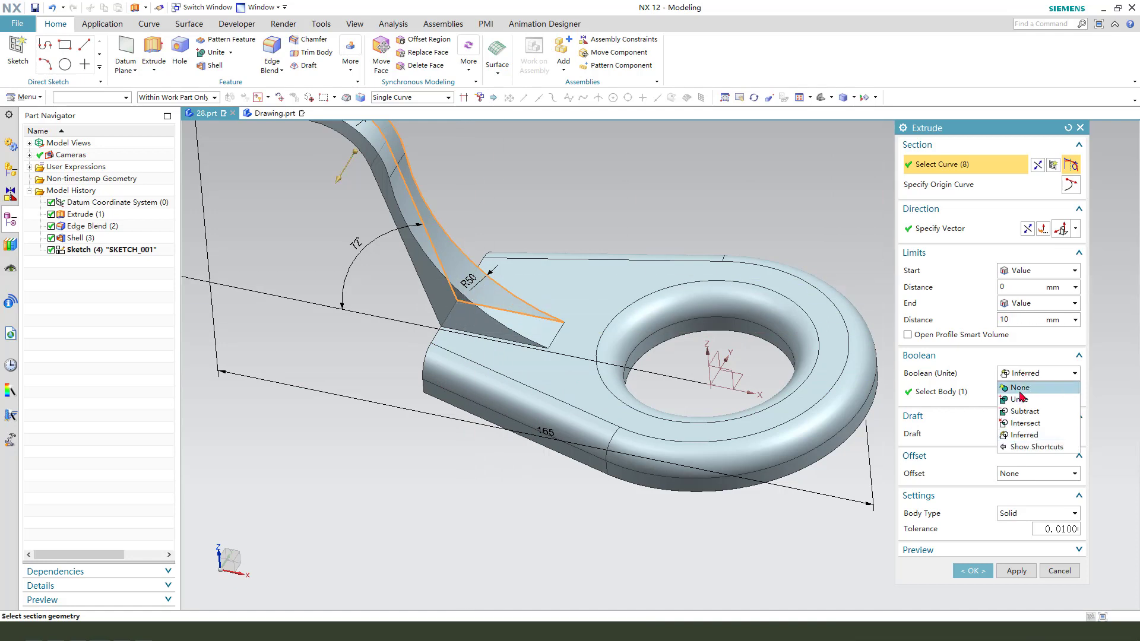
click(1018, 387)
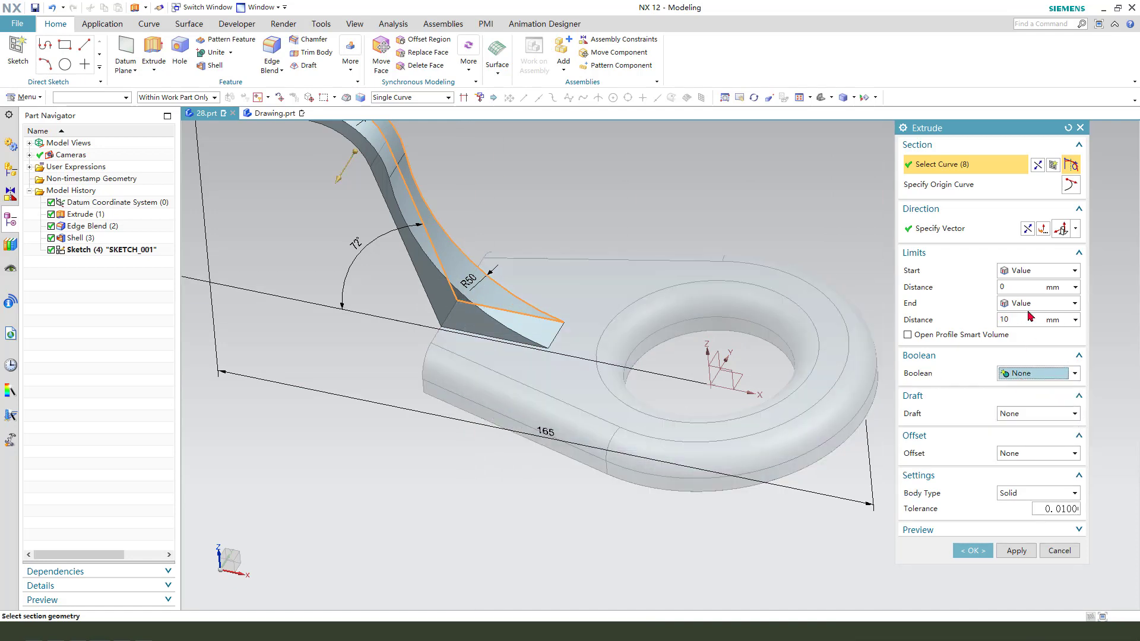
click(1070, 302)
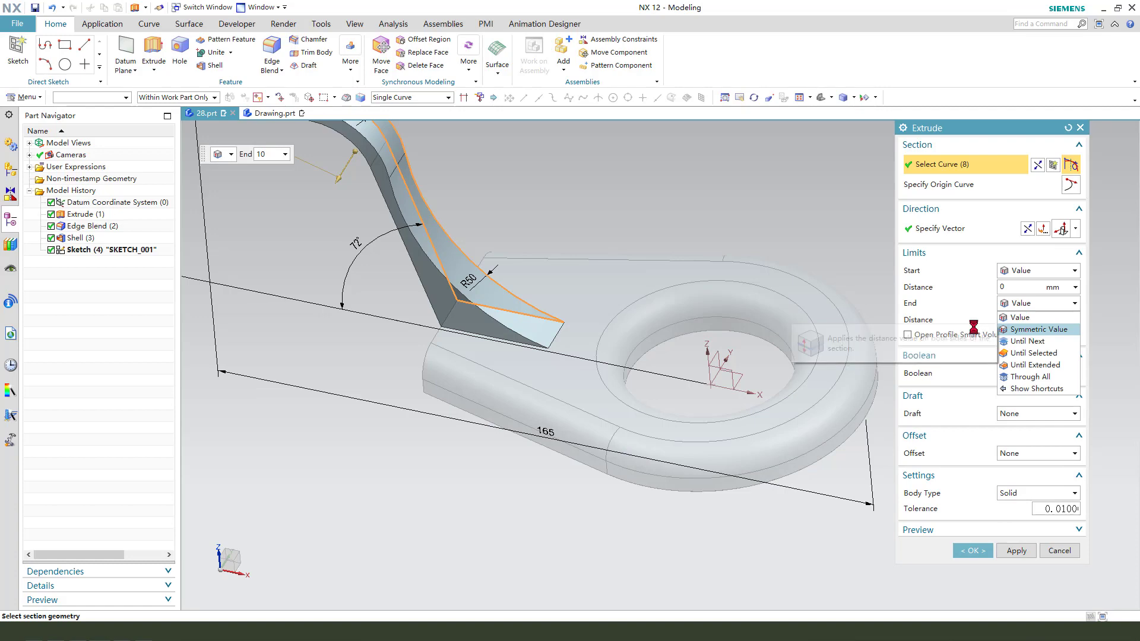
click(1035, 329)
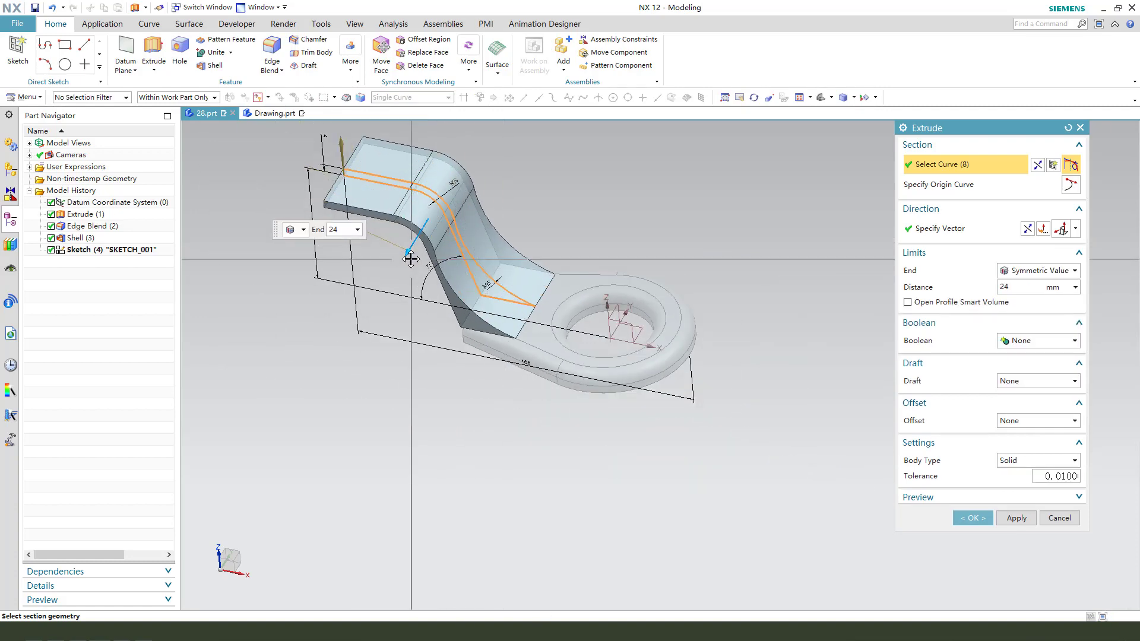
click(971, 518)
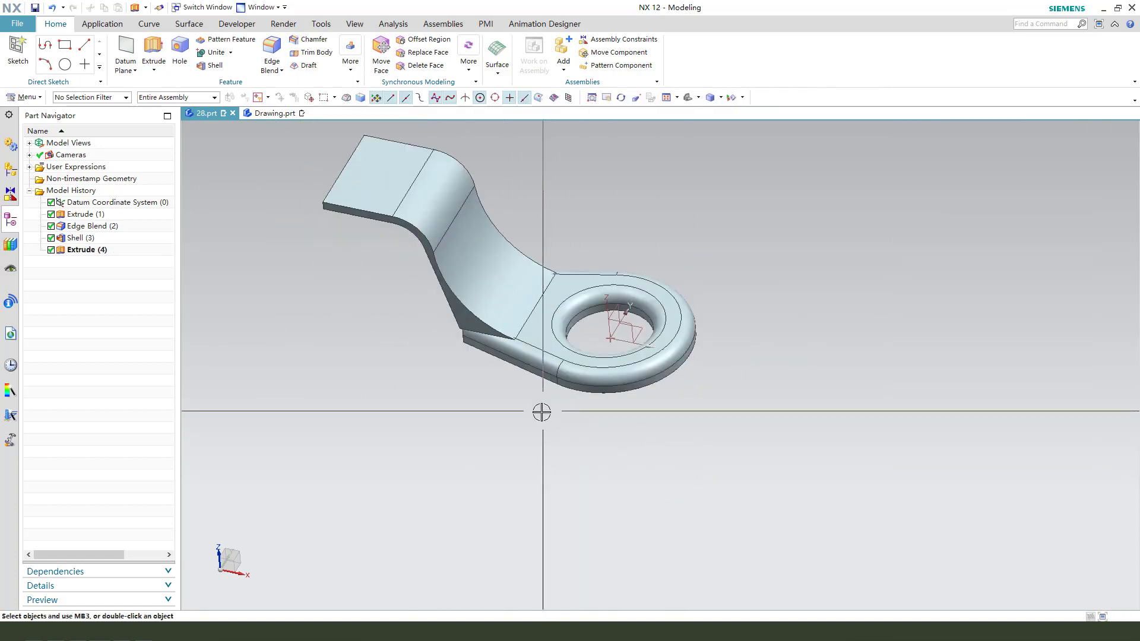
drag(542, 291, 612, 402)
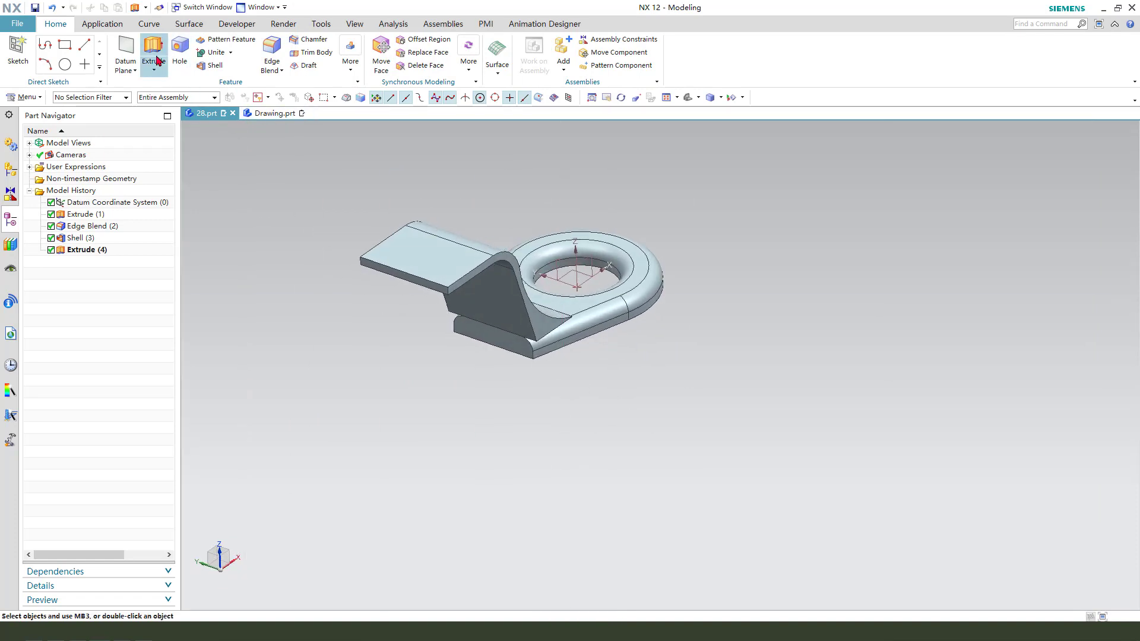
In a new sketch, draw the cut profile with an R8 lower fillet arc and mirror it
click(154, 48)
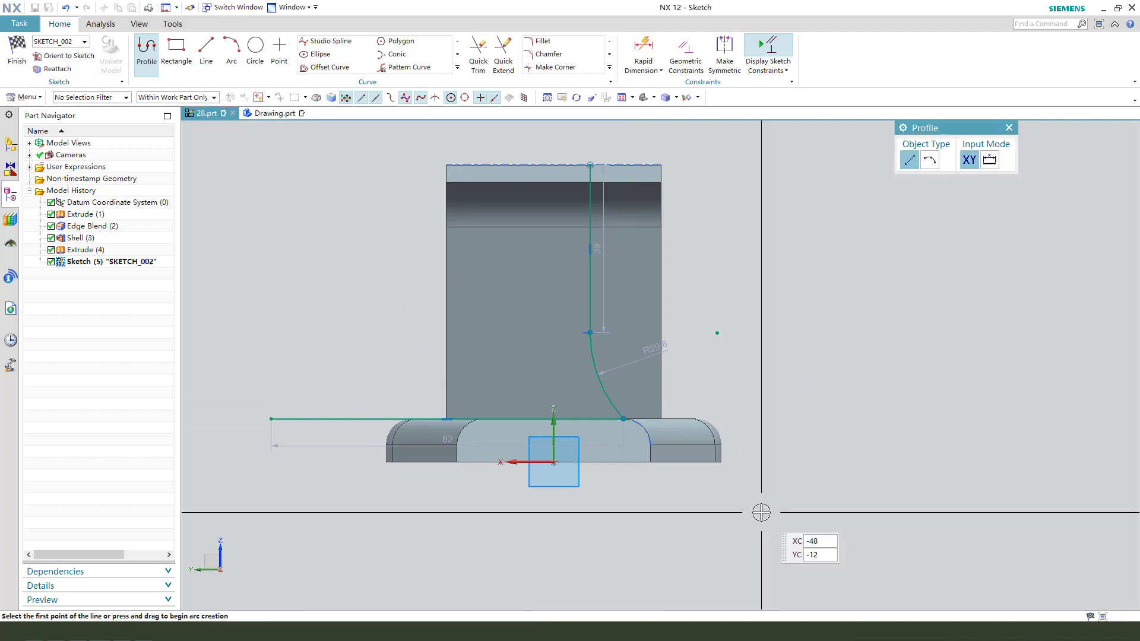
click(205, 47)
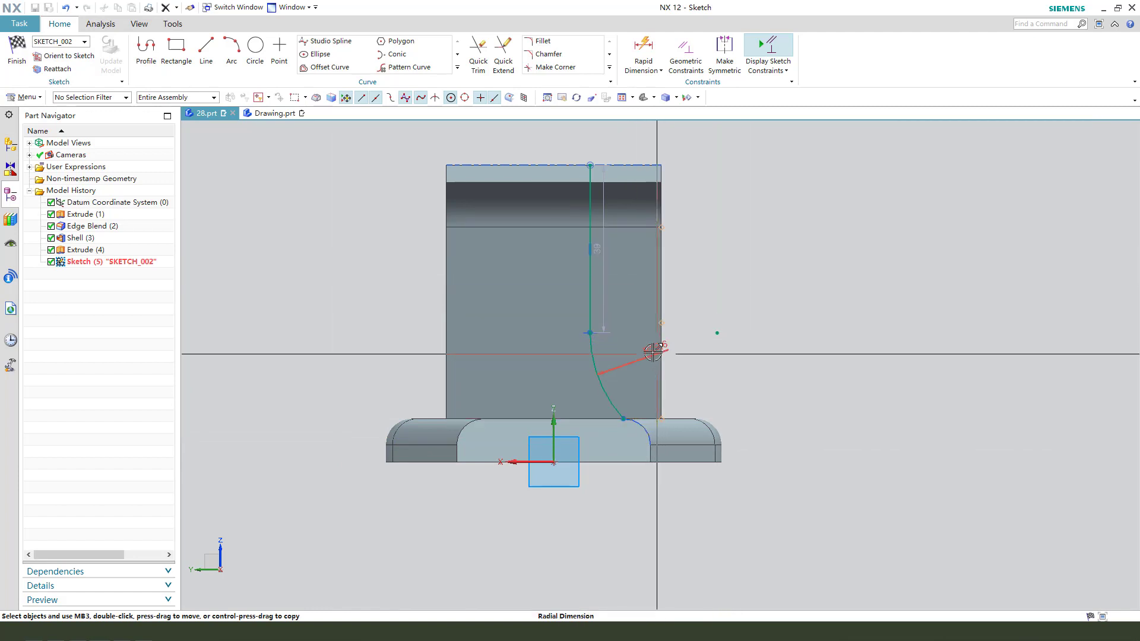
click(651, 352)
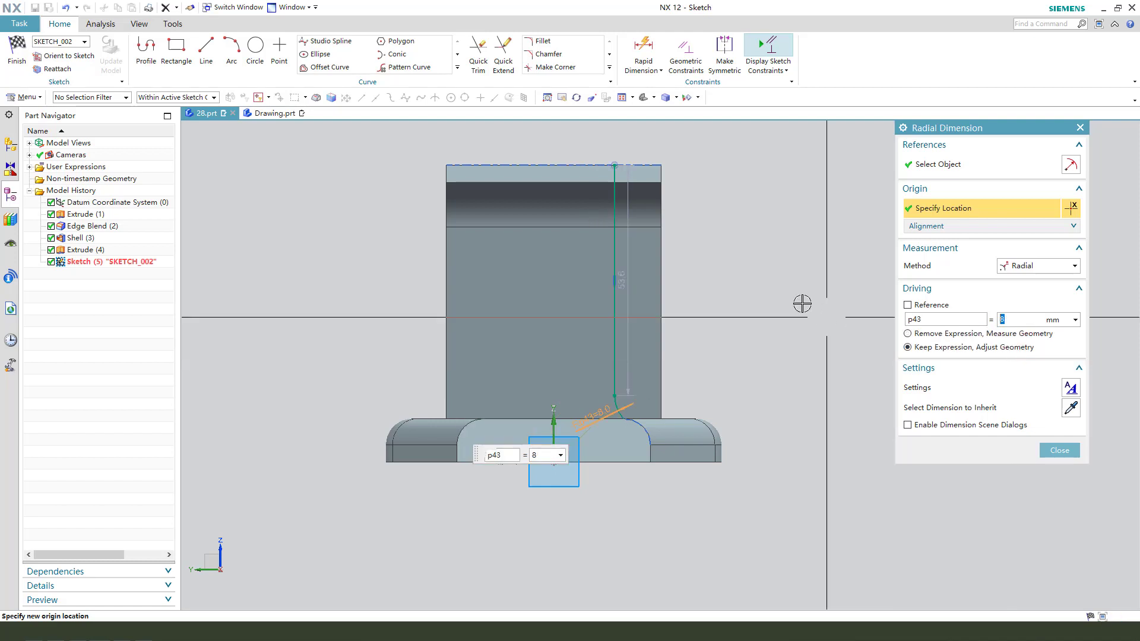
click(1058, 450)
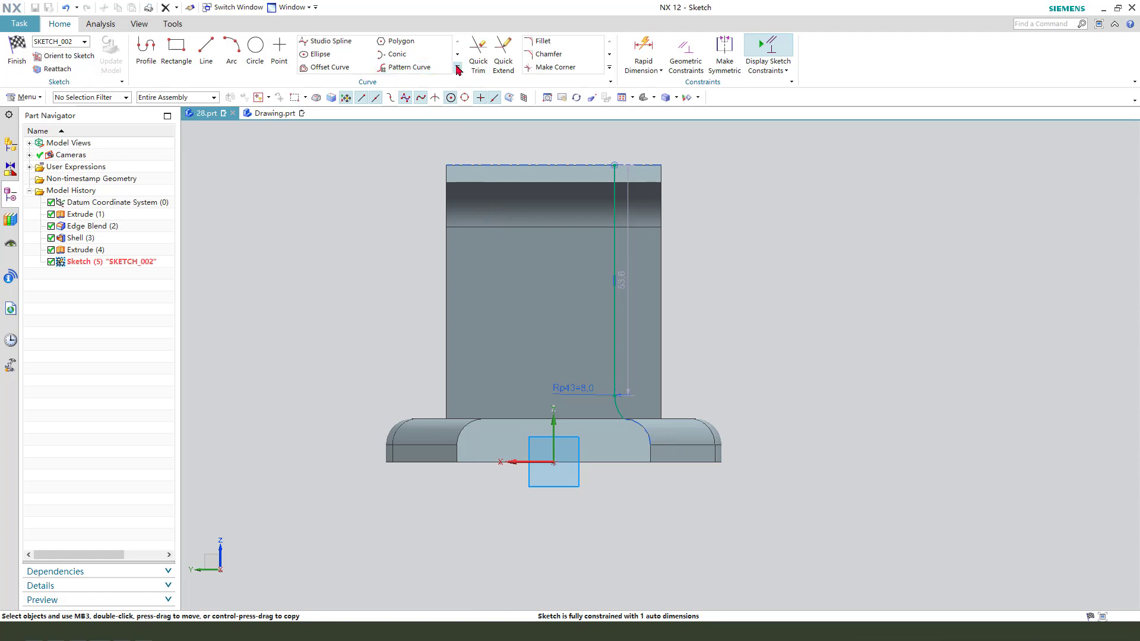
click(457, 69)
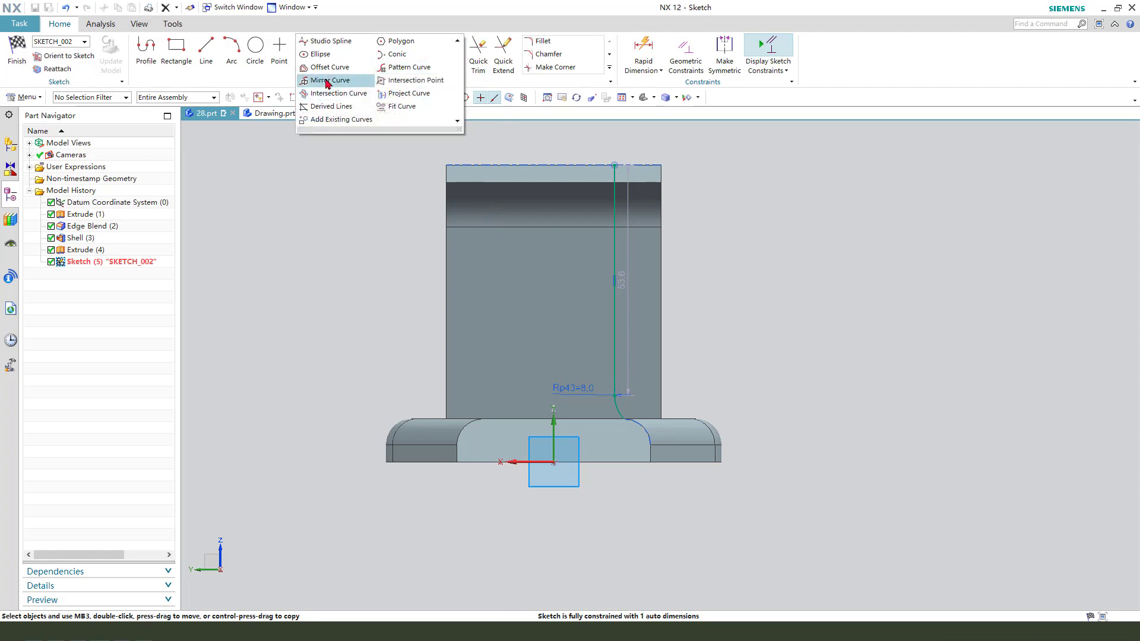
click(329, 80)
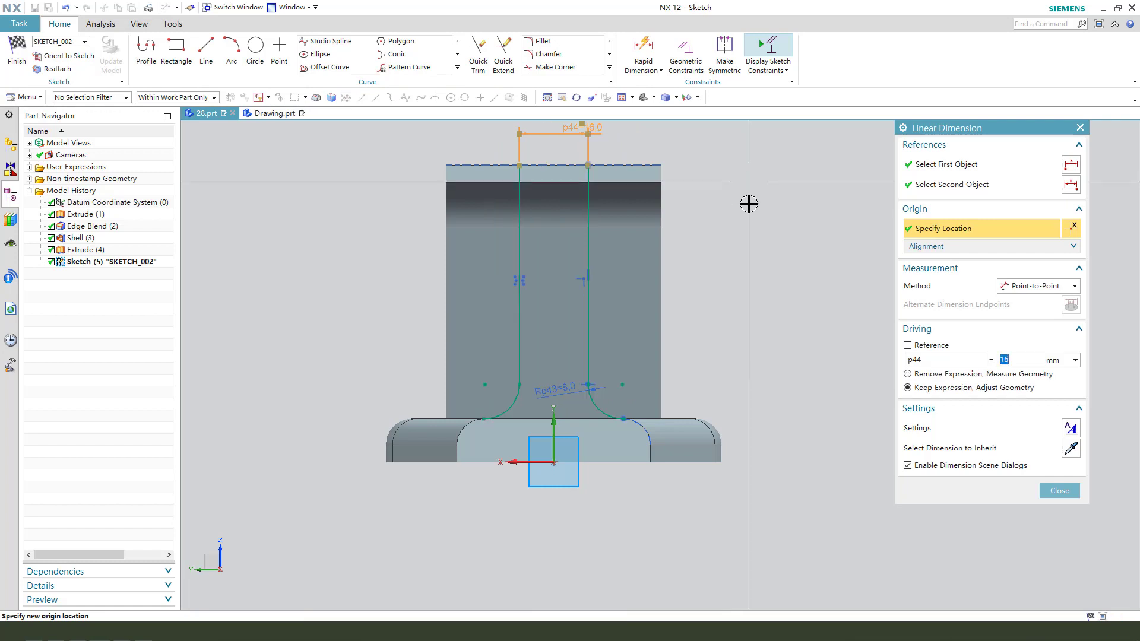
Set the 16 mm width between the vertical lines and start an arc at the right line's lower end
click(1057, 490)
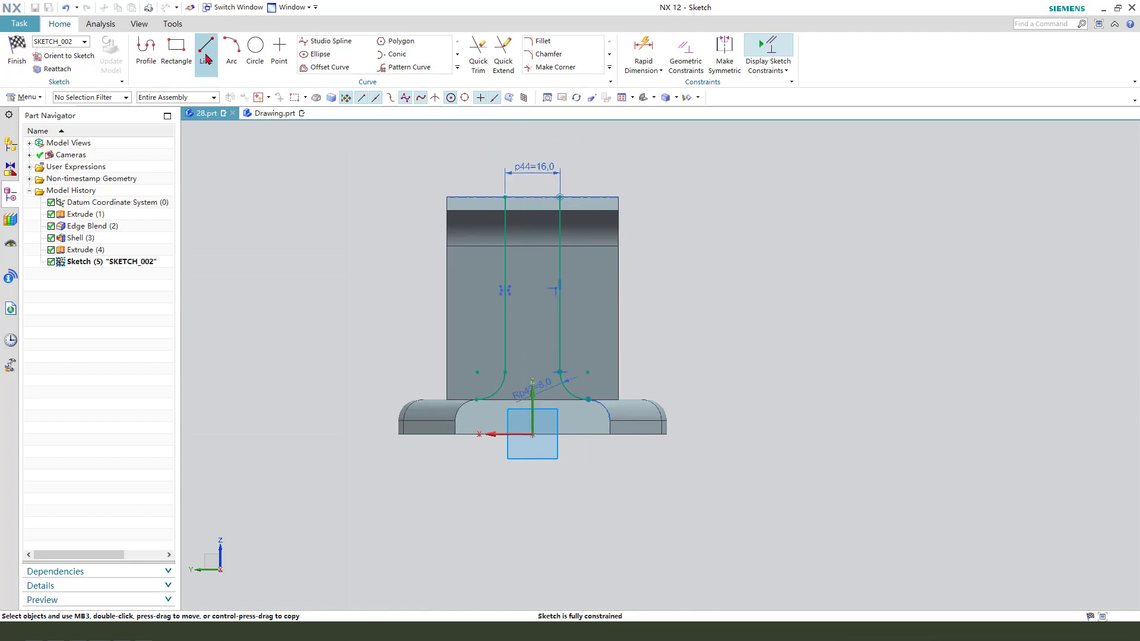
click(205, 45)
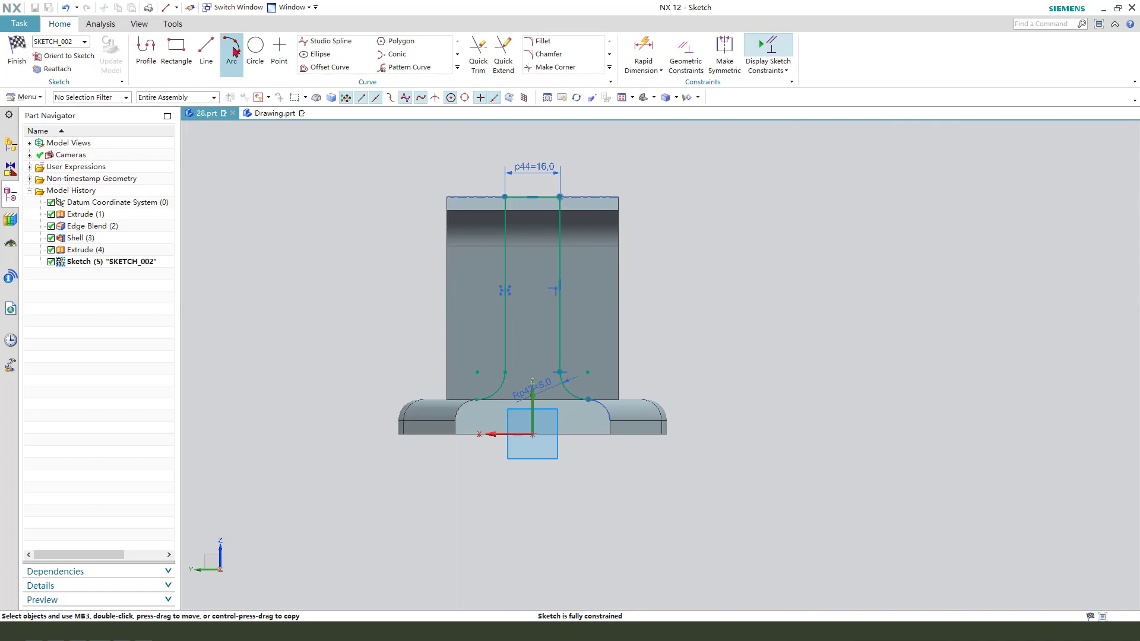
click(232, 46)
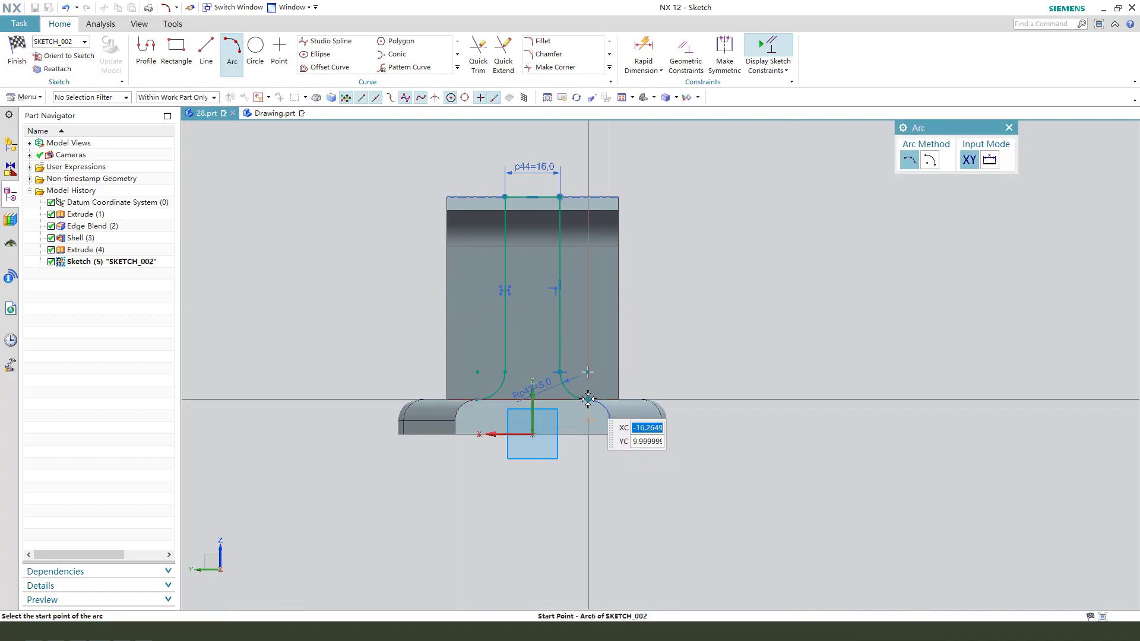
click(587, 399)
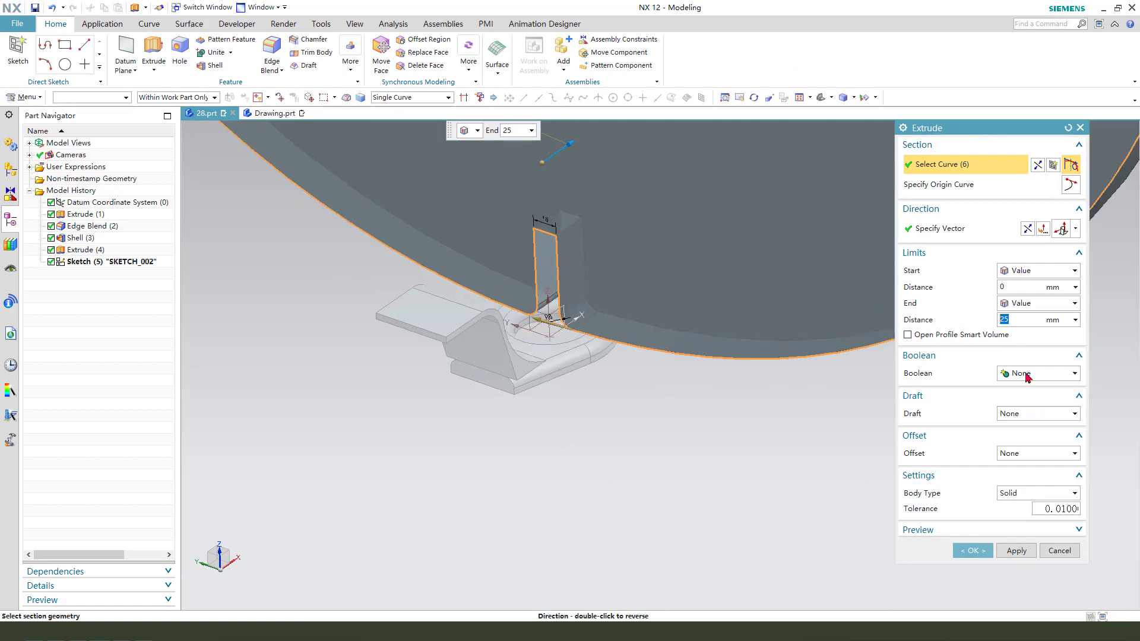
Subtract the fillet profile 140 mm from the arm solid
click(1036, 372)
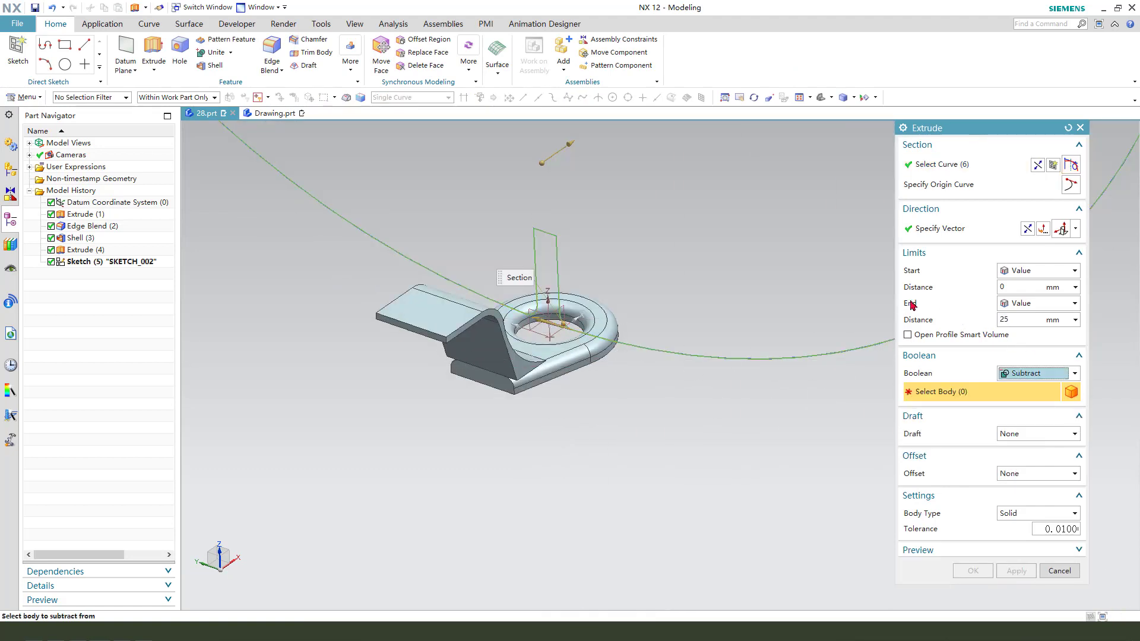
mouse_move(1027, 228)
text(140)
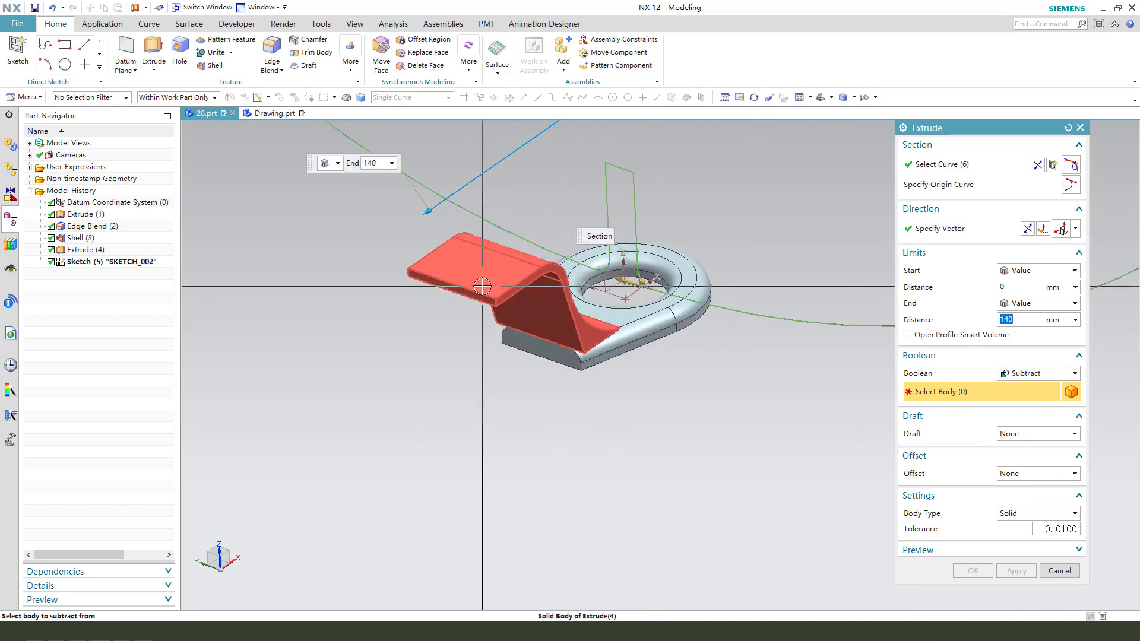
click(973, 571)
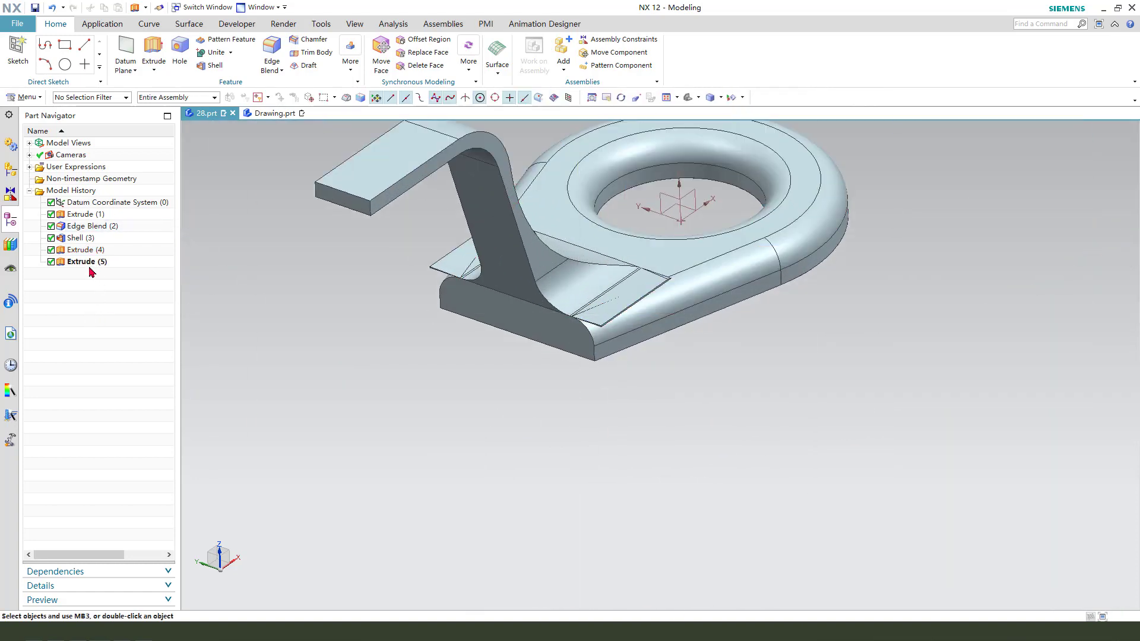
Revise Extrude (5) to treat the open profile as a smart volume
double_click(85, 261)
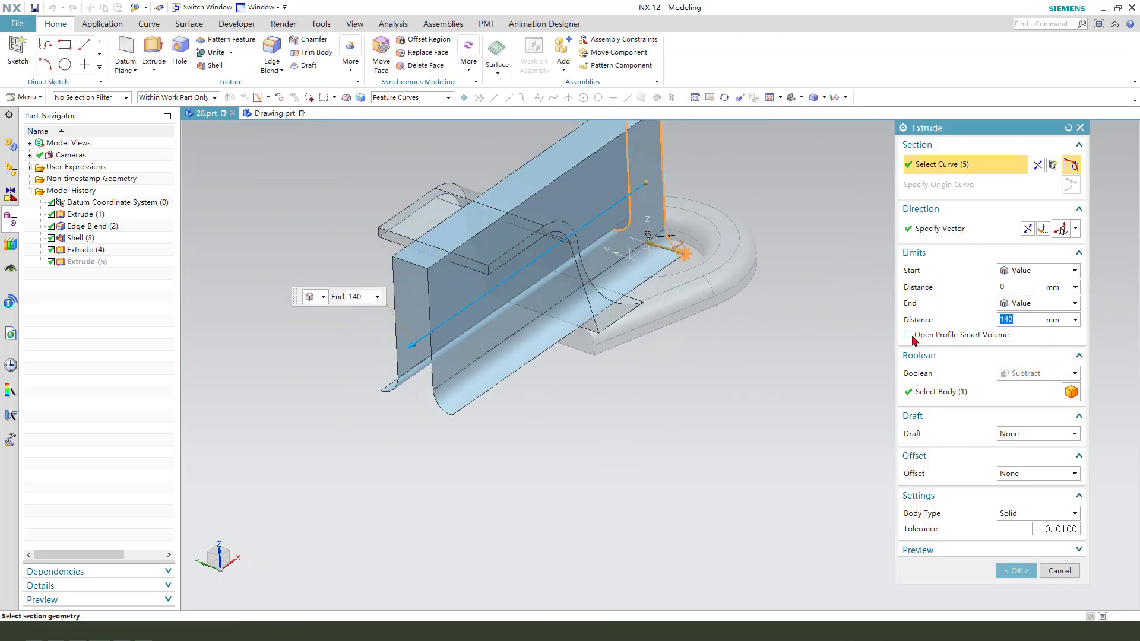
click(909, 335)
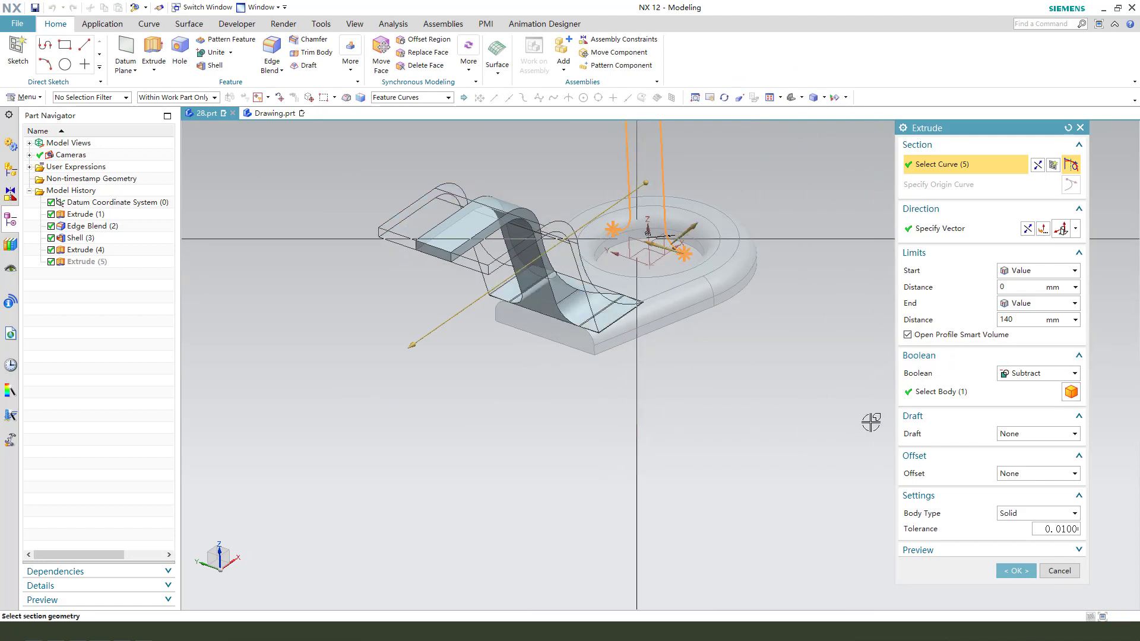
click(1014, 571)
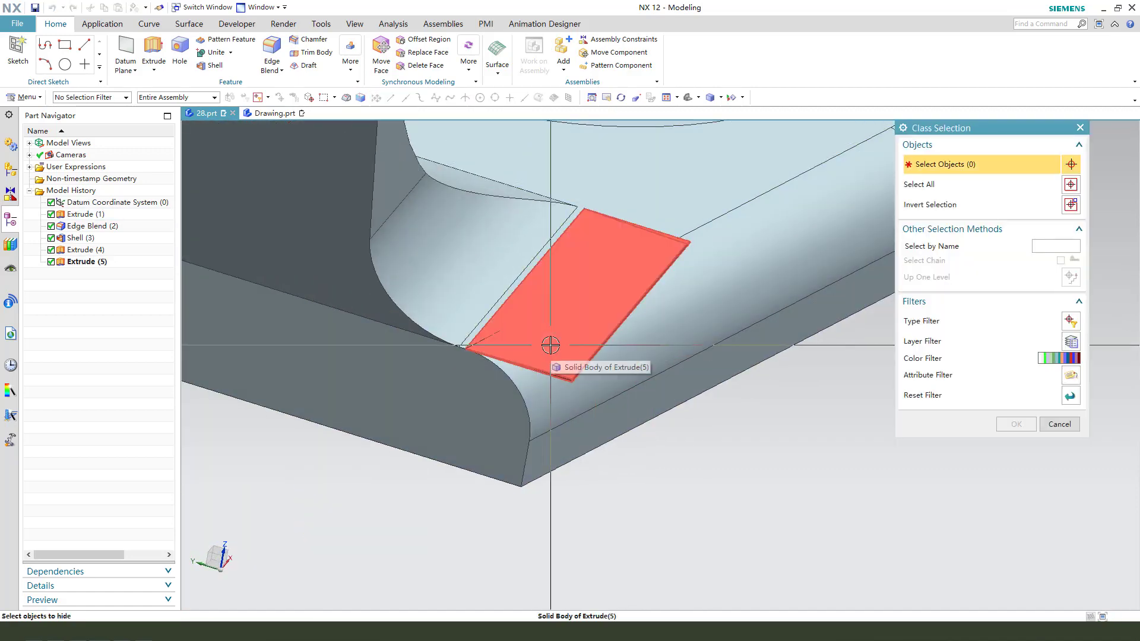
Hide the leftover thin slab body and return to the cut profile sketch
click(1058, 423)
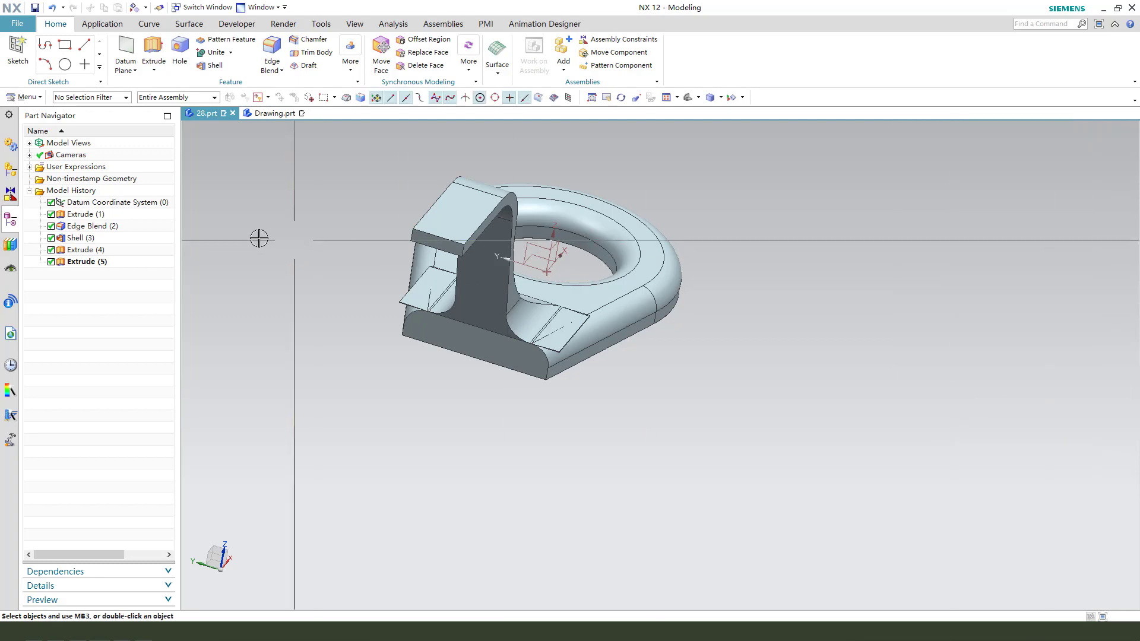
double_click(84, 262)
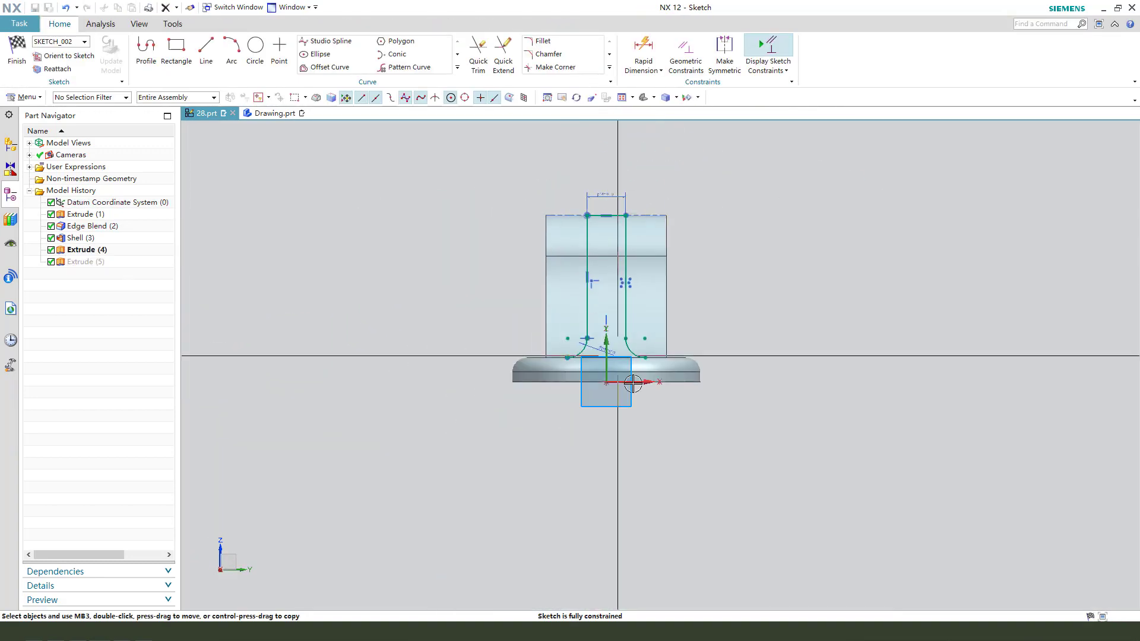
Adjust the SKETCH_002 curves, finish the sketch and rebuild Extrude (5) from it
click(207, 49)
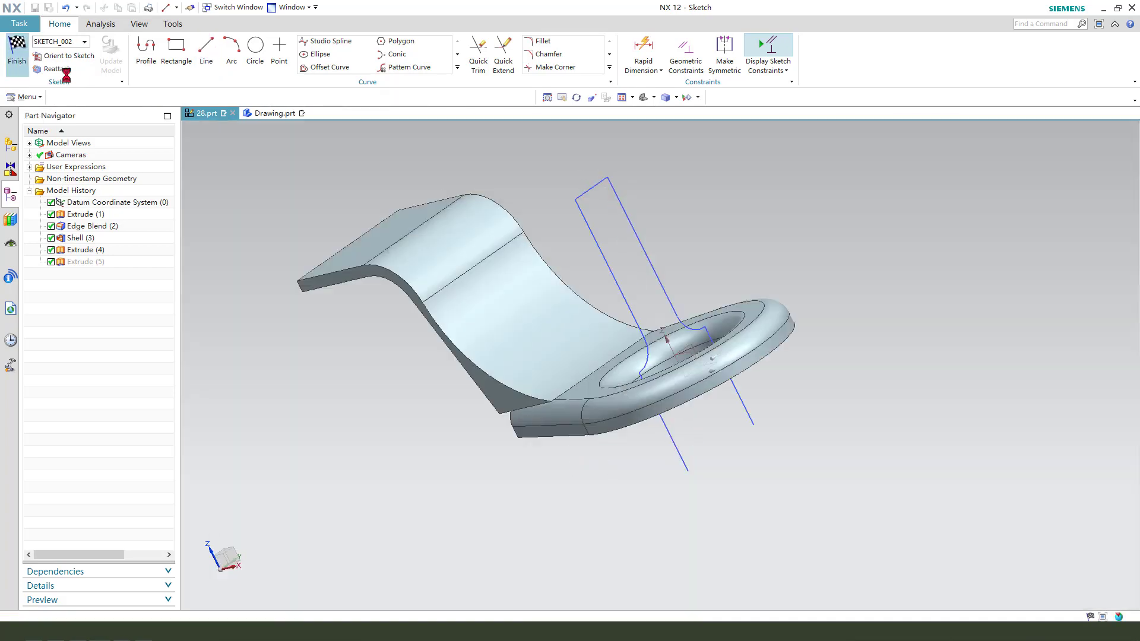
click(15, 51)
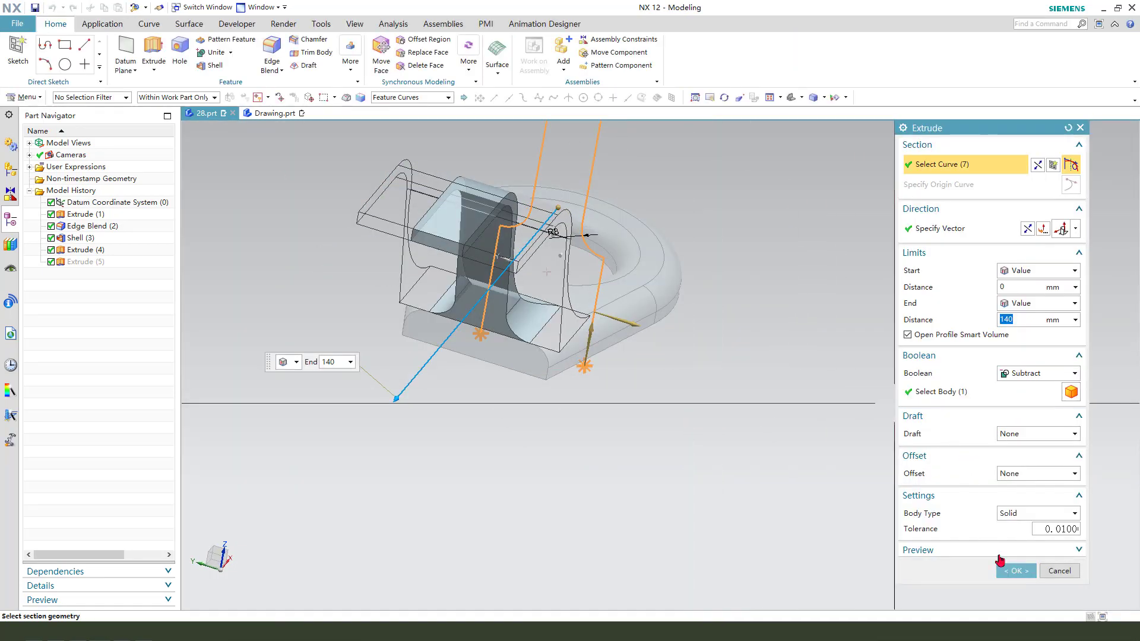
click(1012, 572)
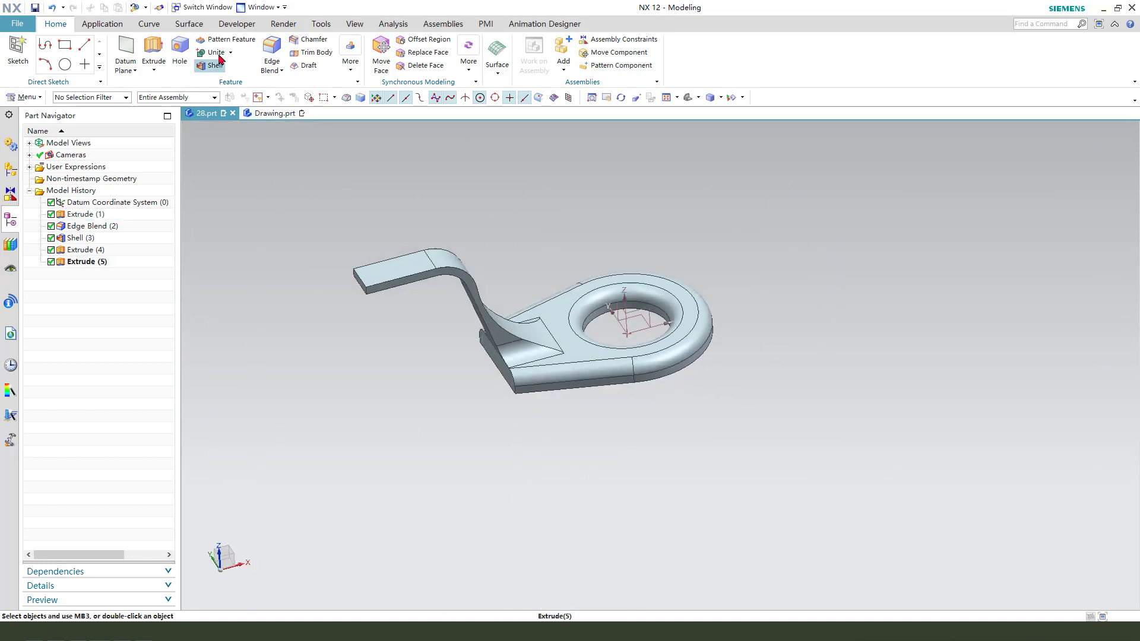
Unite the arm body into the ring base as one solid, Unite (6)
click(213, 51)
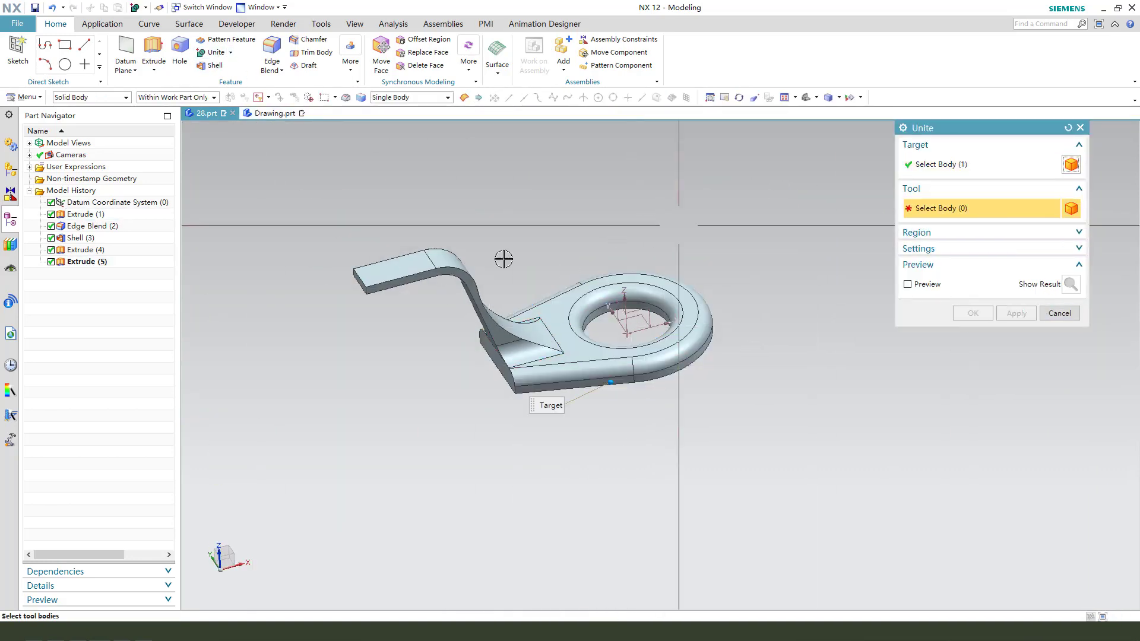
click(973, 312)
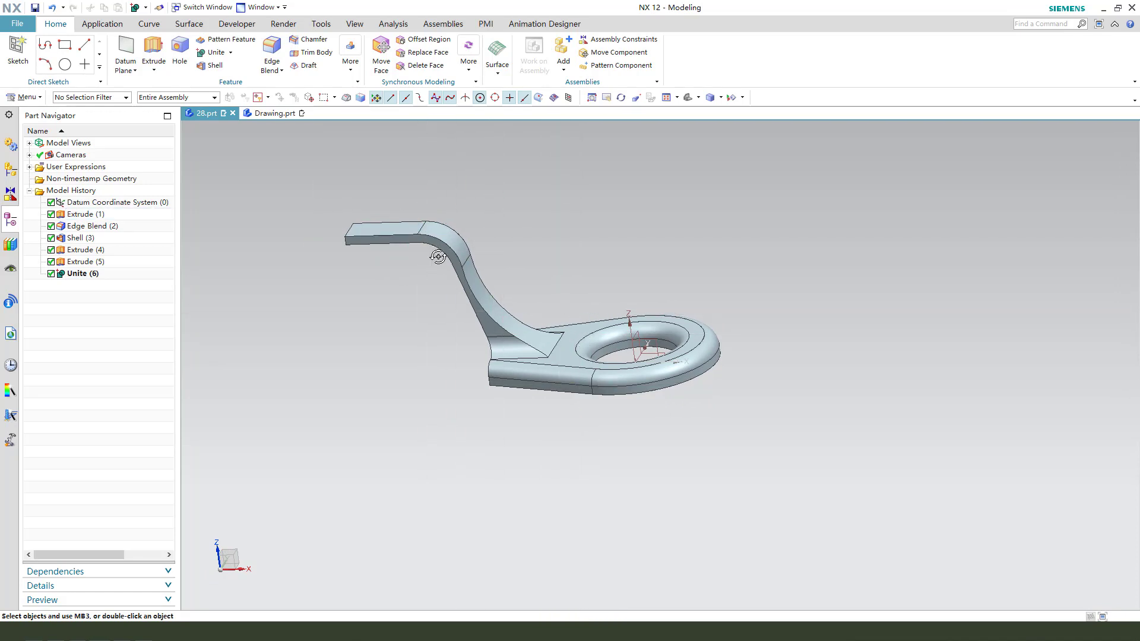
click(153, 50)
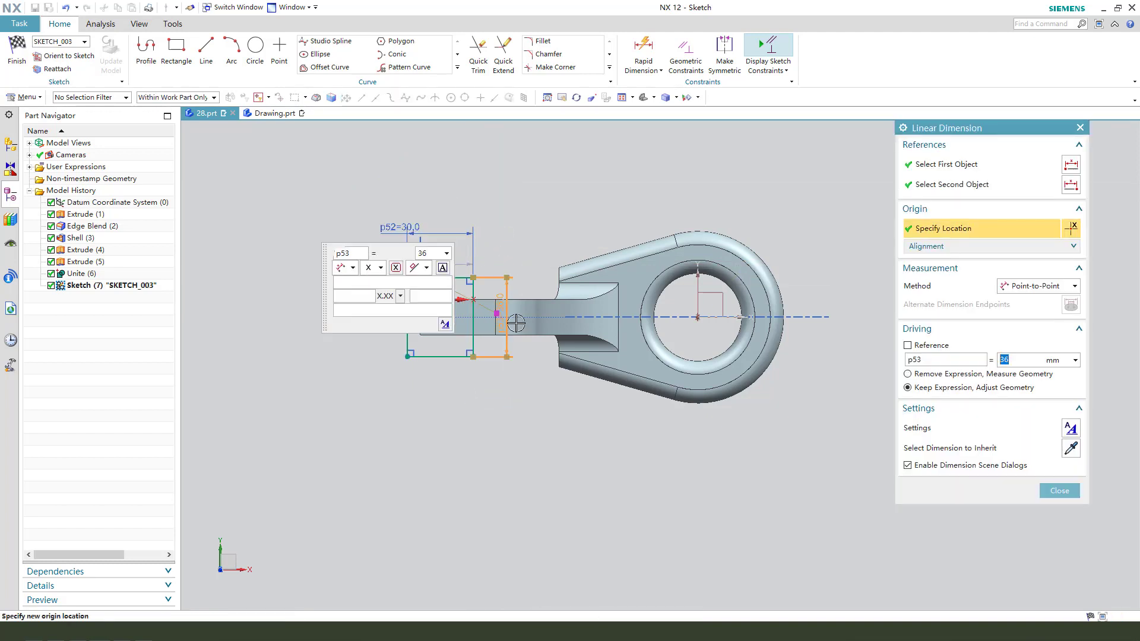
Dimension the pad rectangle 30 × 36 mm and constrain its point onto the ring circle
click(1058, 491)
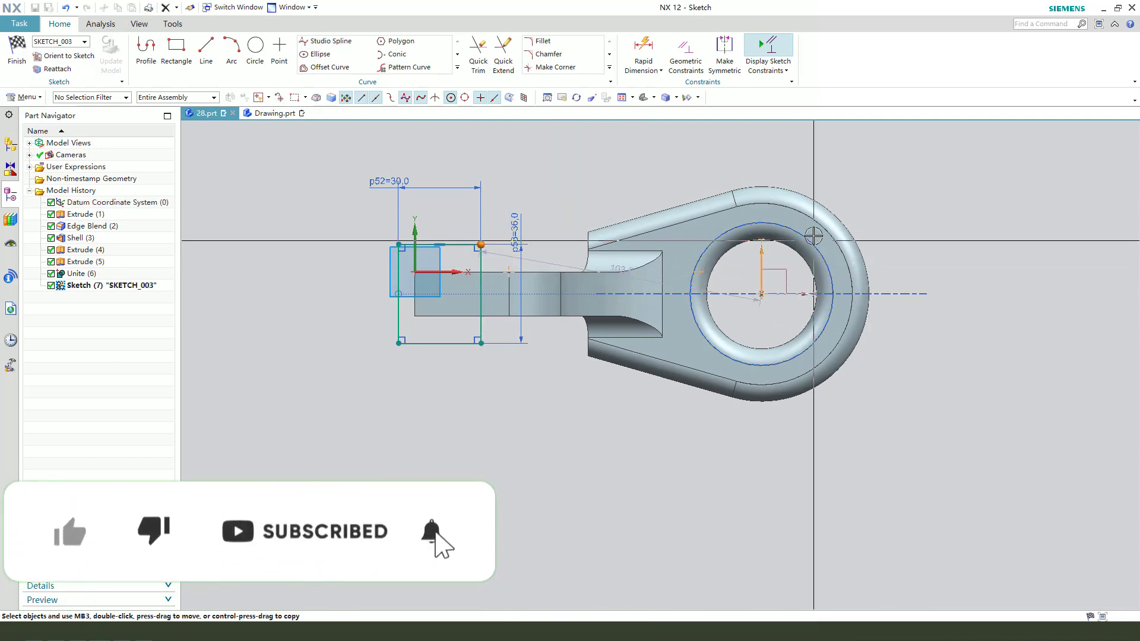
click(784, 254)
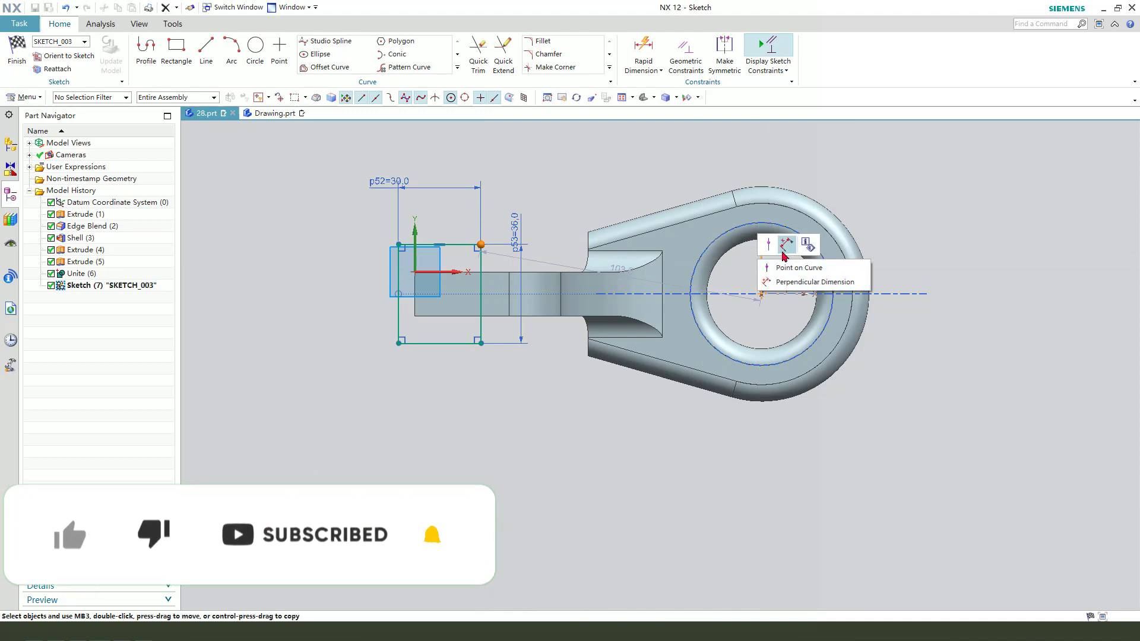
click(811, 283)
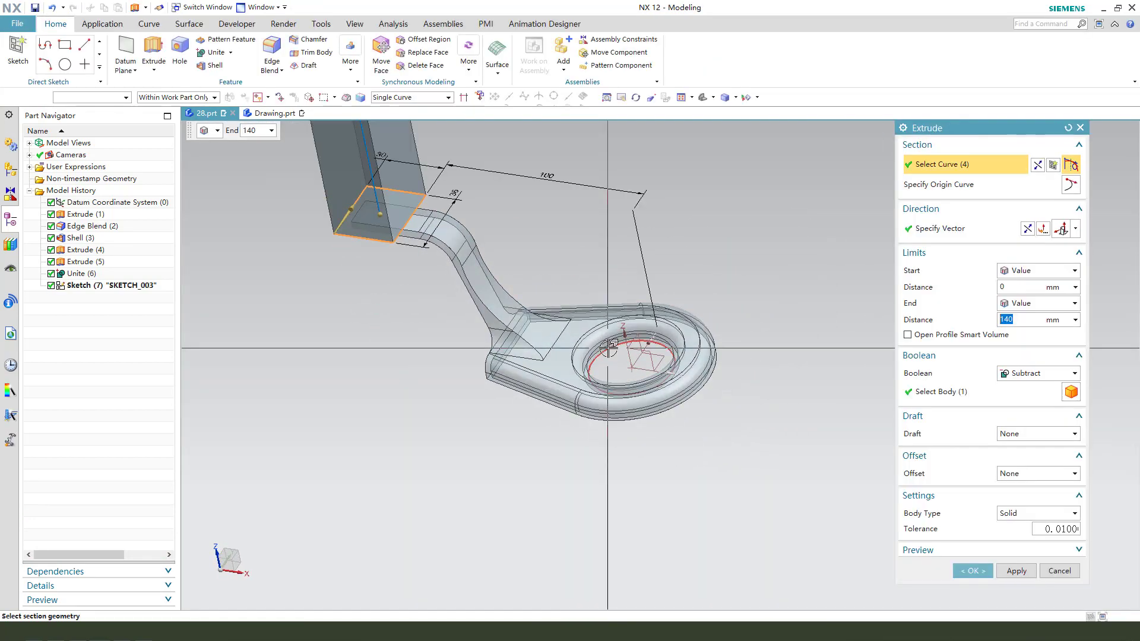
Extrude the rectangle 10 mm united to the arm as Extrude (7), then select the bracket body
text(10)
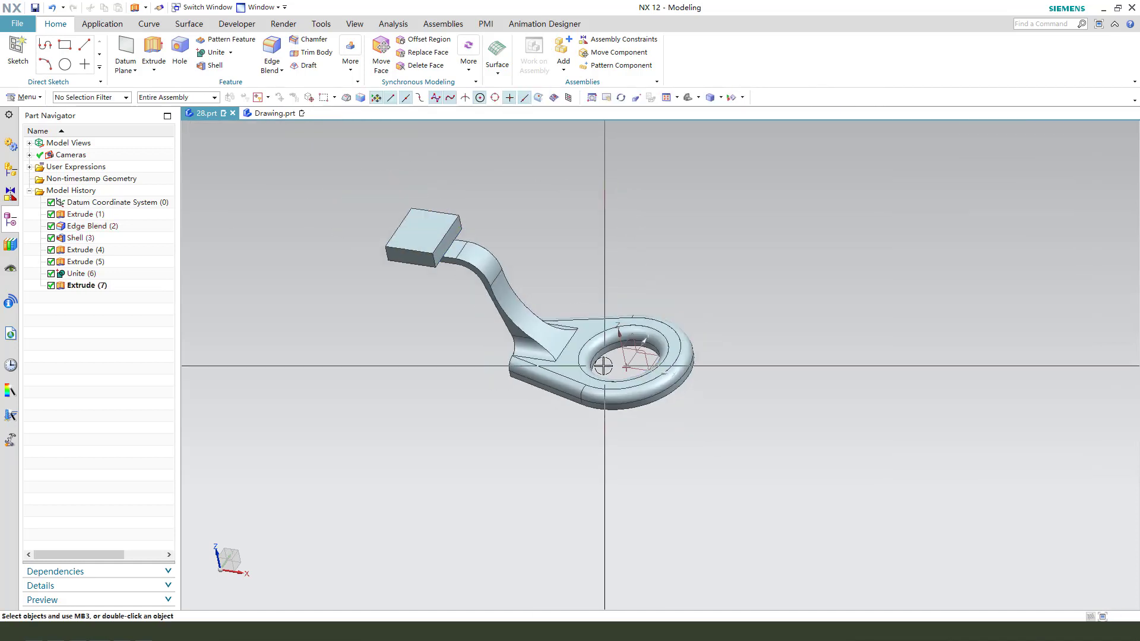
click(113, 202)
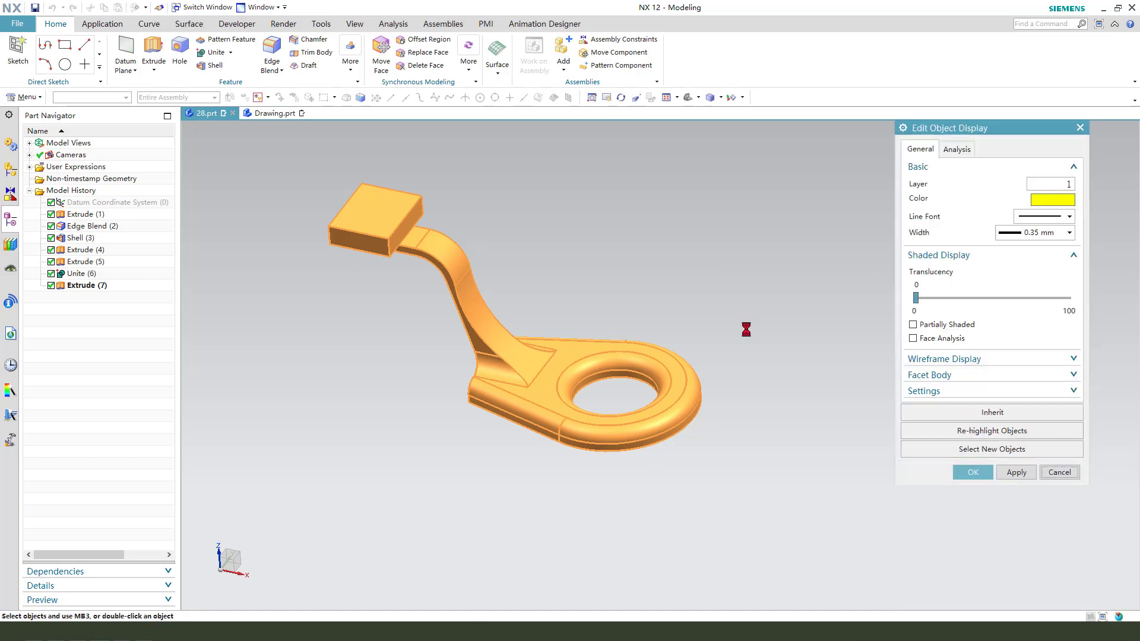
Colour the bracket body yellow and orbit it to inspect from below and above
click(971, 471)
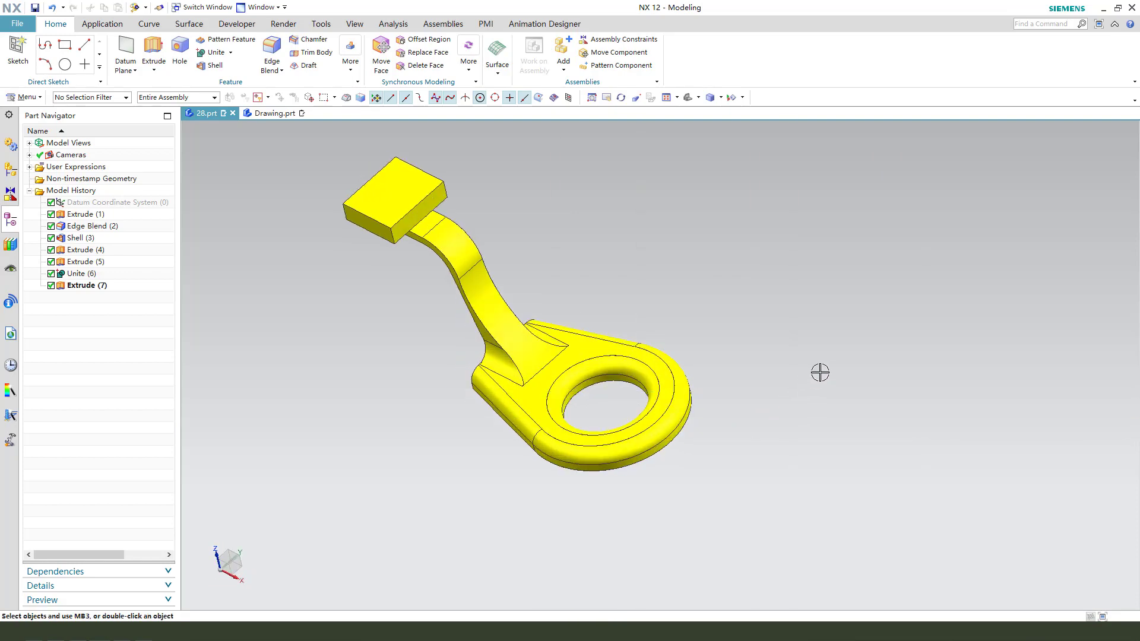
drag(821, 372, 634, 325)
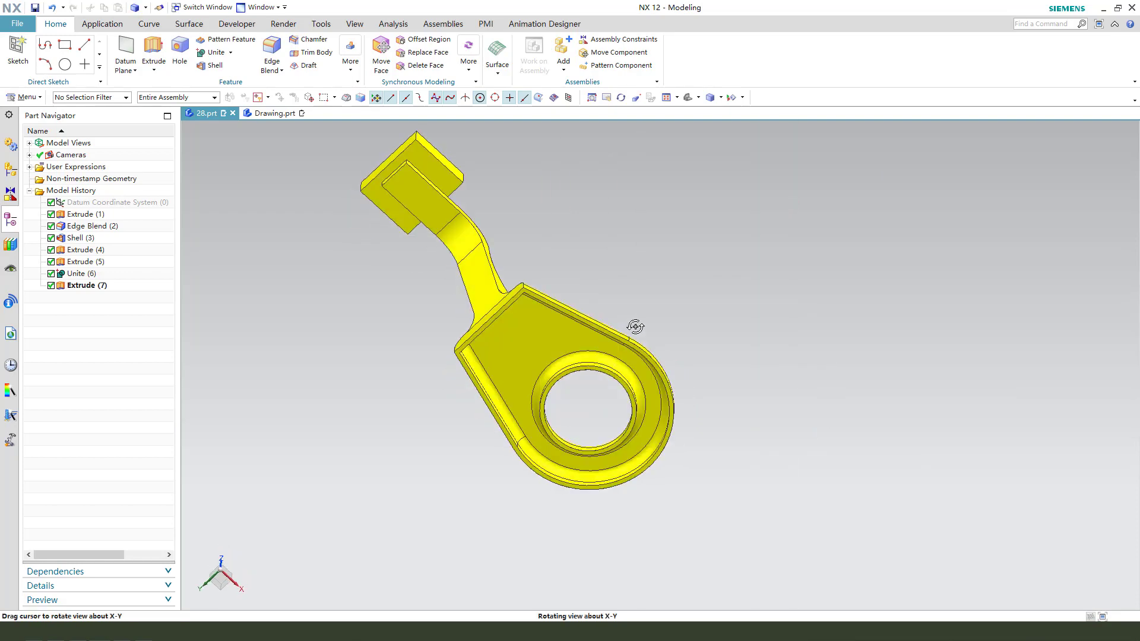
drag(637, 327, 545, 398)
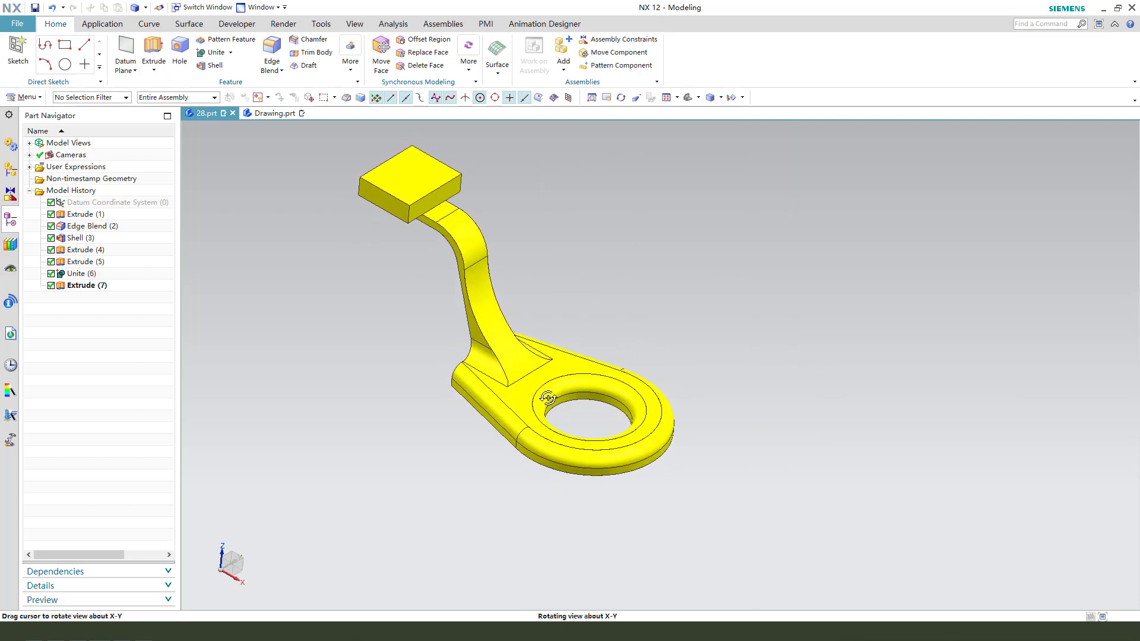
drag(548, 399, 563, 394)
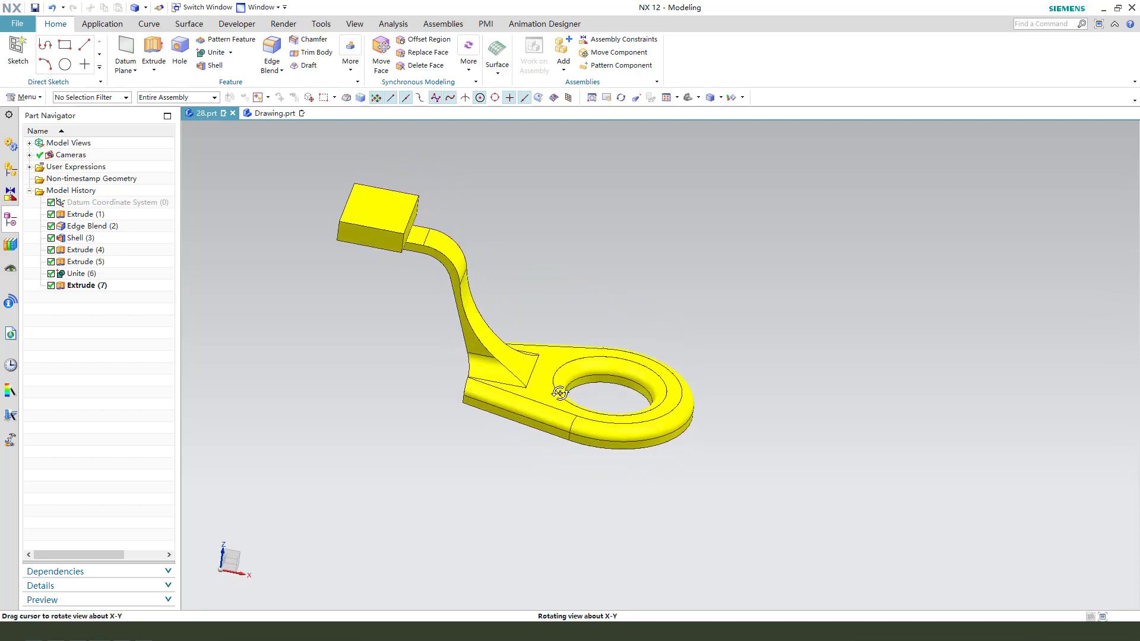
drag(559, 393, 589, 316)
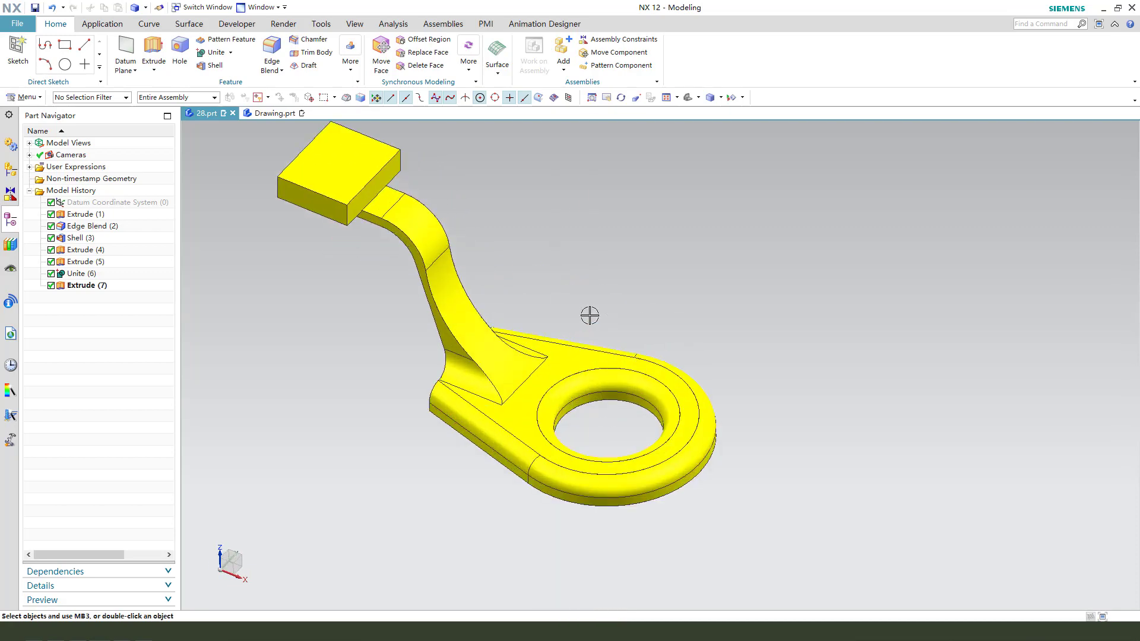